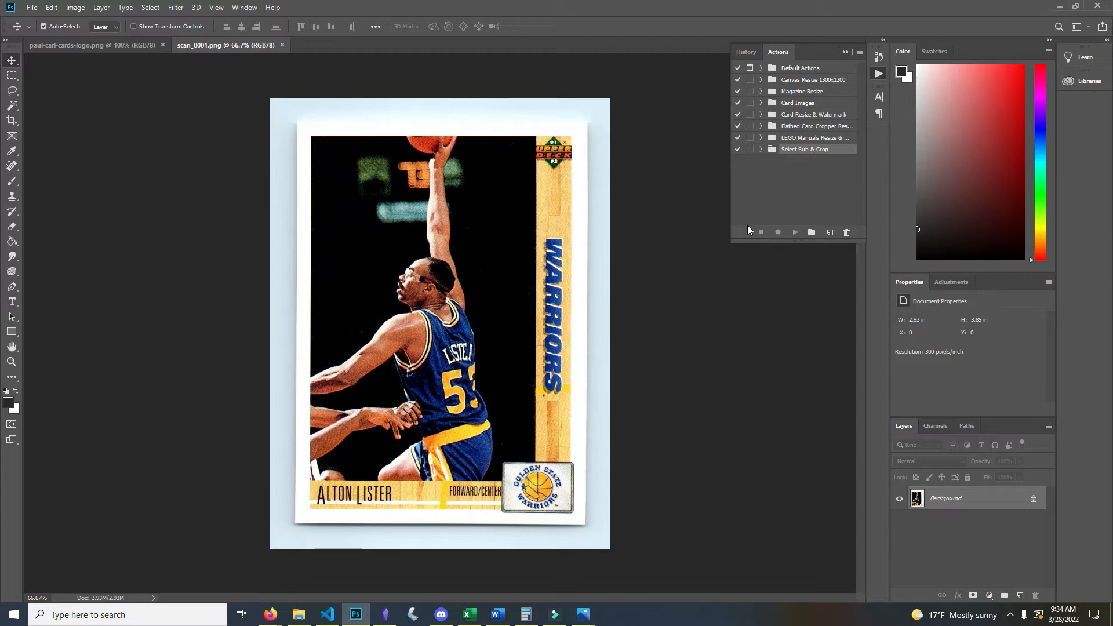
{"action": "mouse_move", "coordinate": [751, 230]}
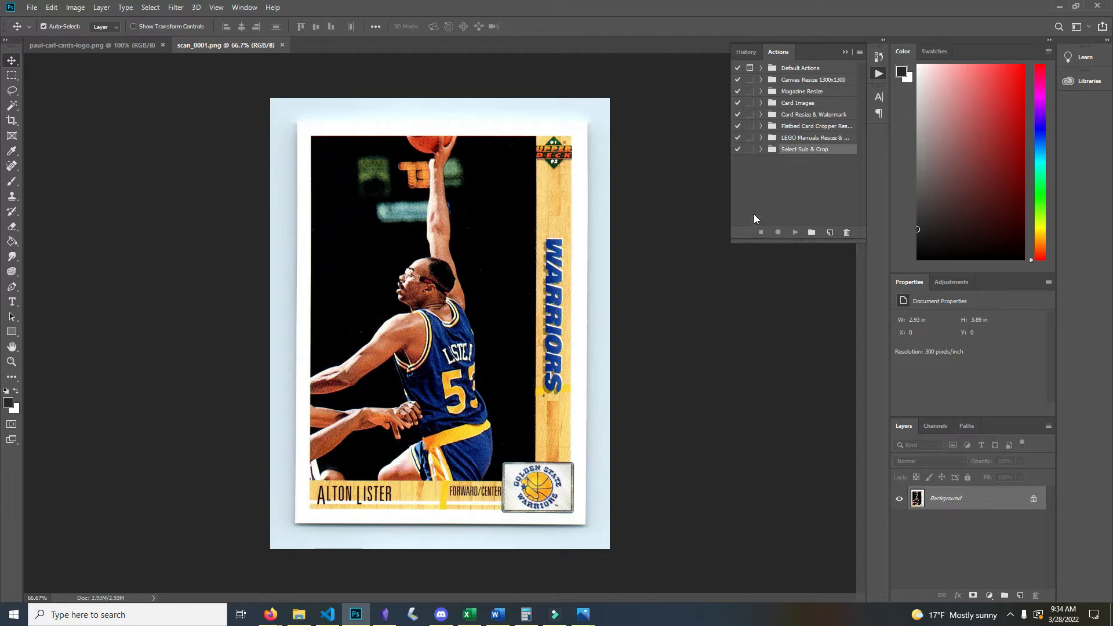
{"action": "mouse_move", "coordinate": [625, 272]}
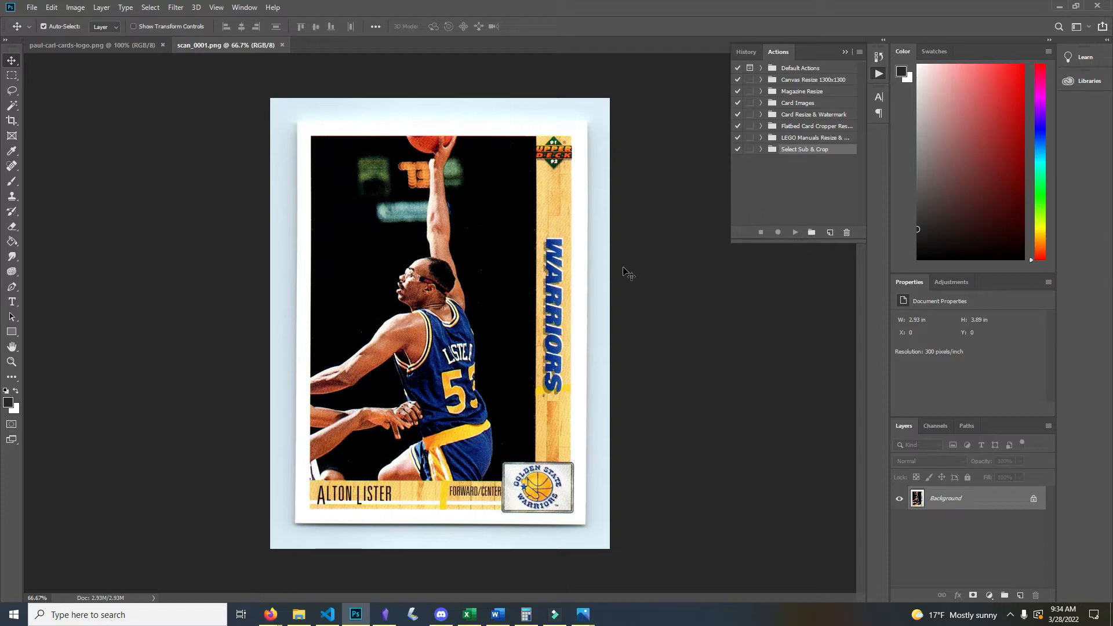
{"action": "mouse_move", "coordinate": [628, 268]}
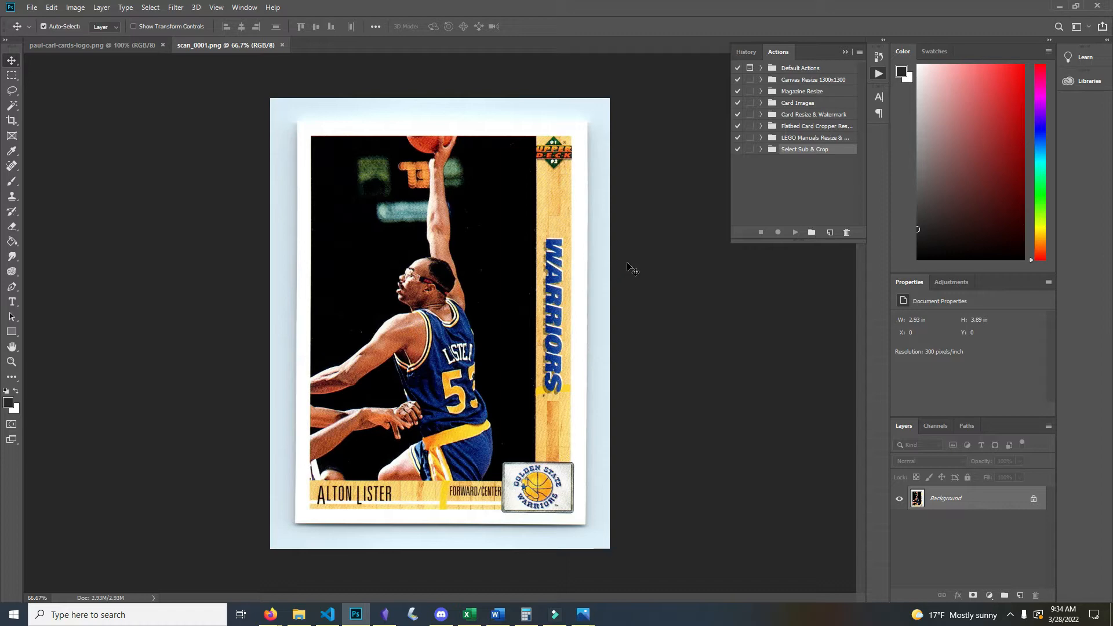
{"action": "mouse_move", "coordinate": [581, 134]}
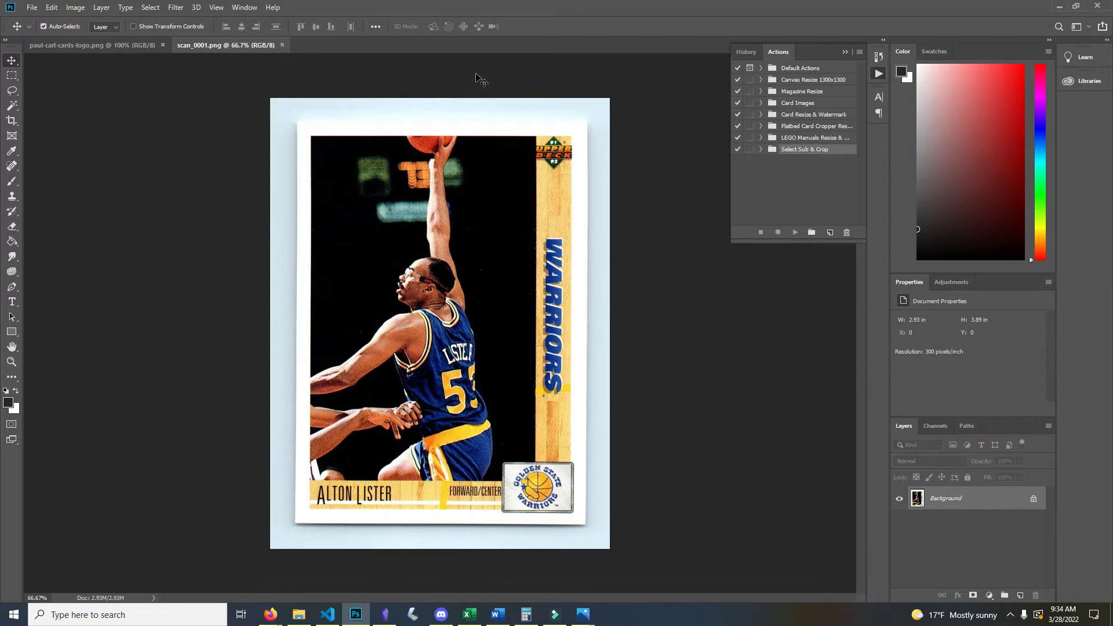
{"action": "mouse_move", "coordinate": [448, 27]}
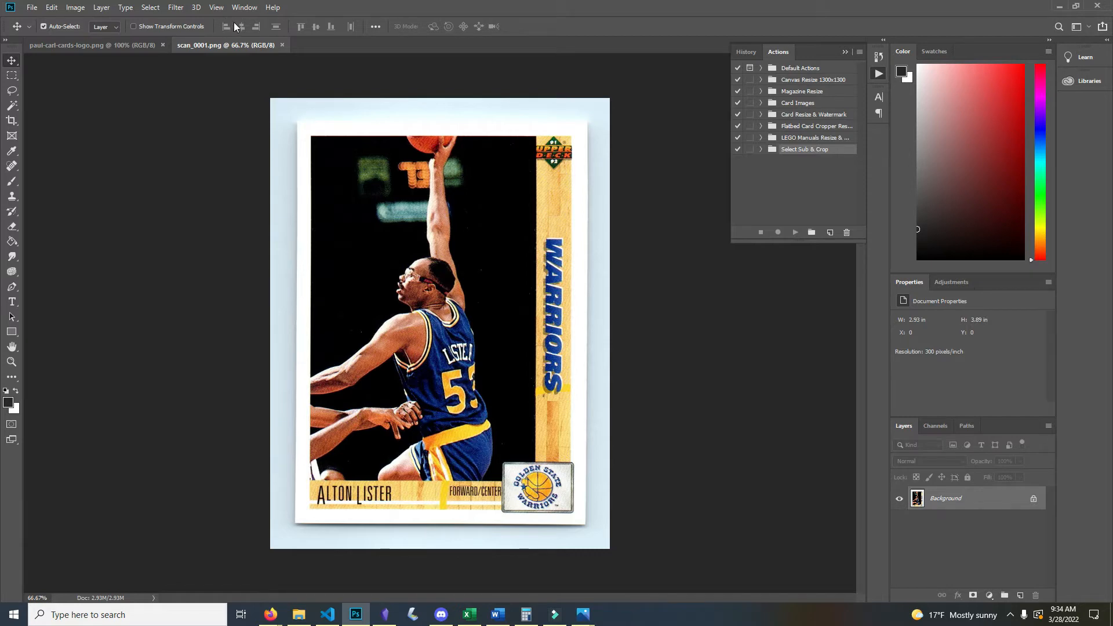
Create the 'demo' action set and start recording a new action in it
{"action": "left_click", "coordinate": [74, 7]}
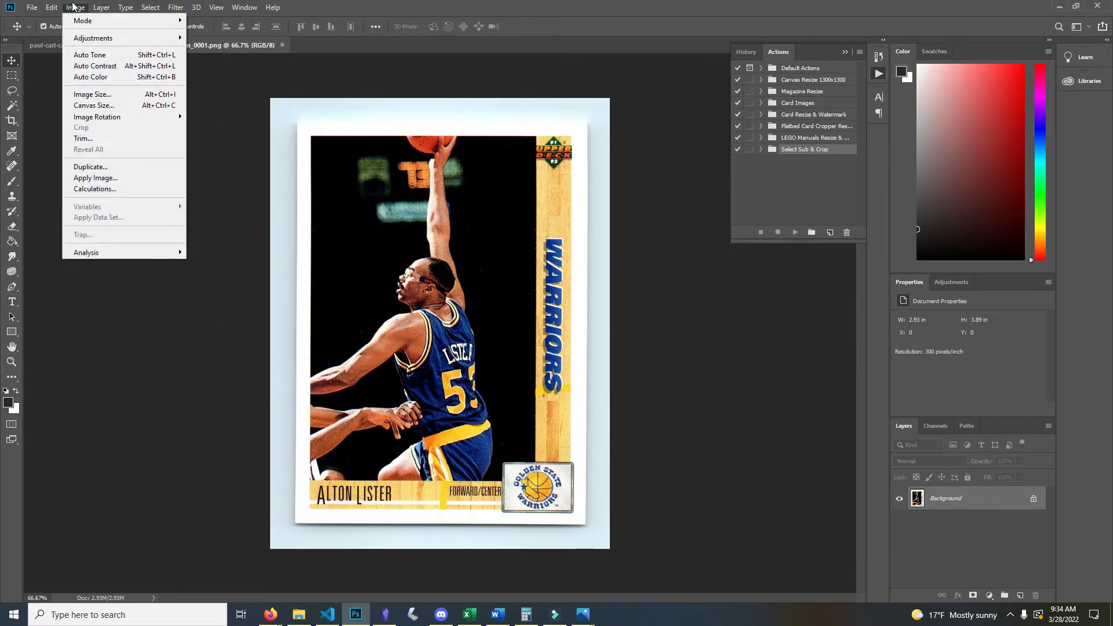
{"action": "left_click", "coordinate": [175, 7]}
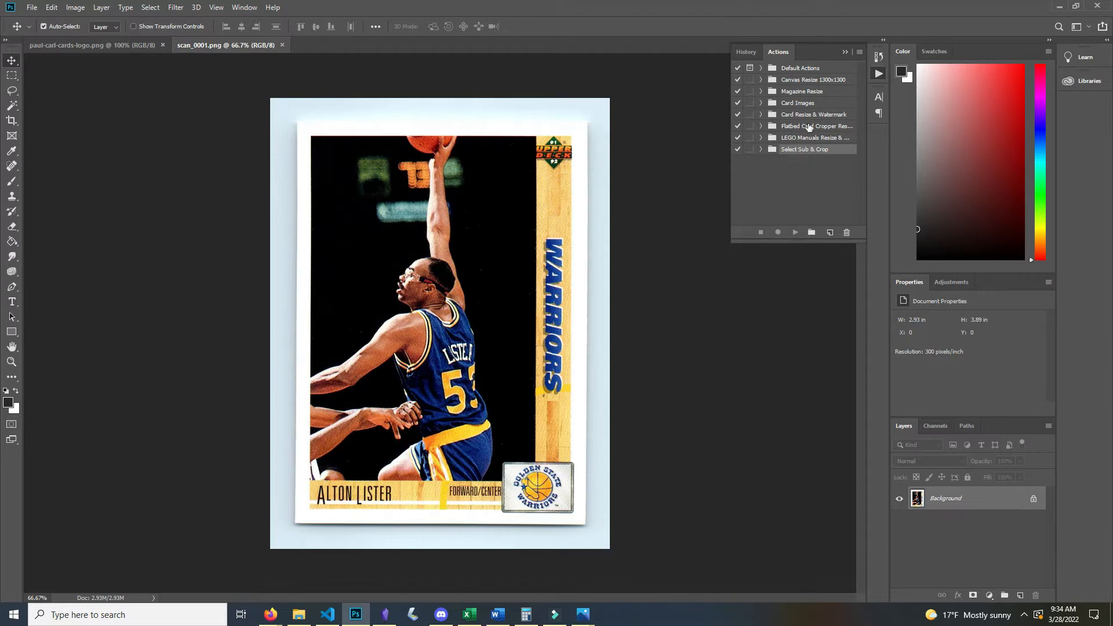
{"action": "left_click", "coordinate": [812, 232]}
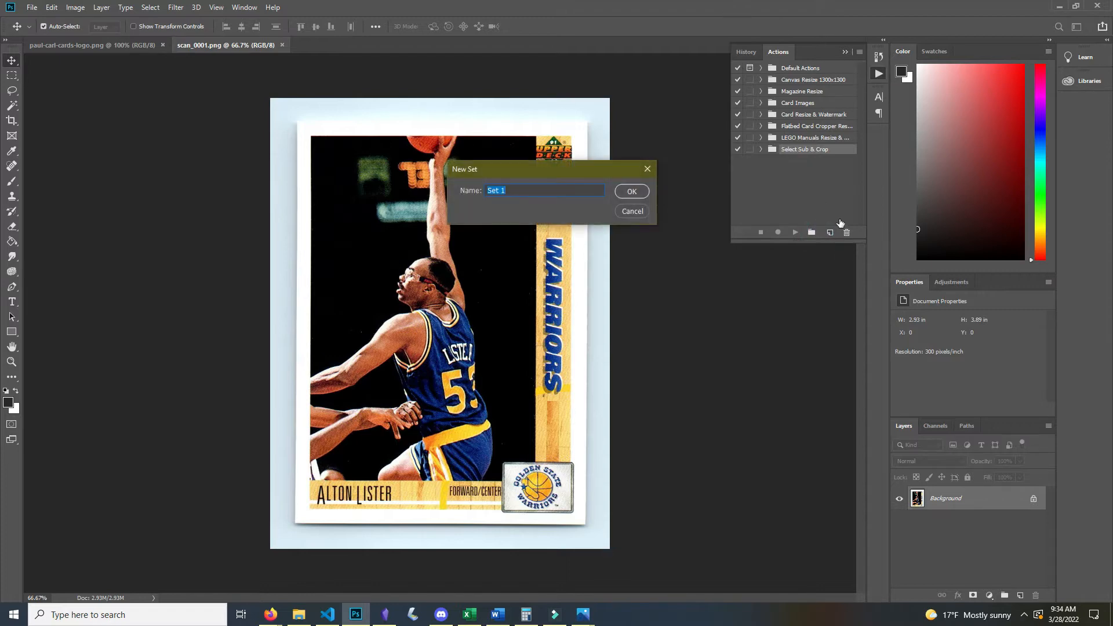
{"action": "type", "text": "demo"}
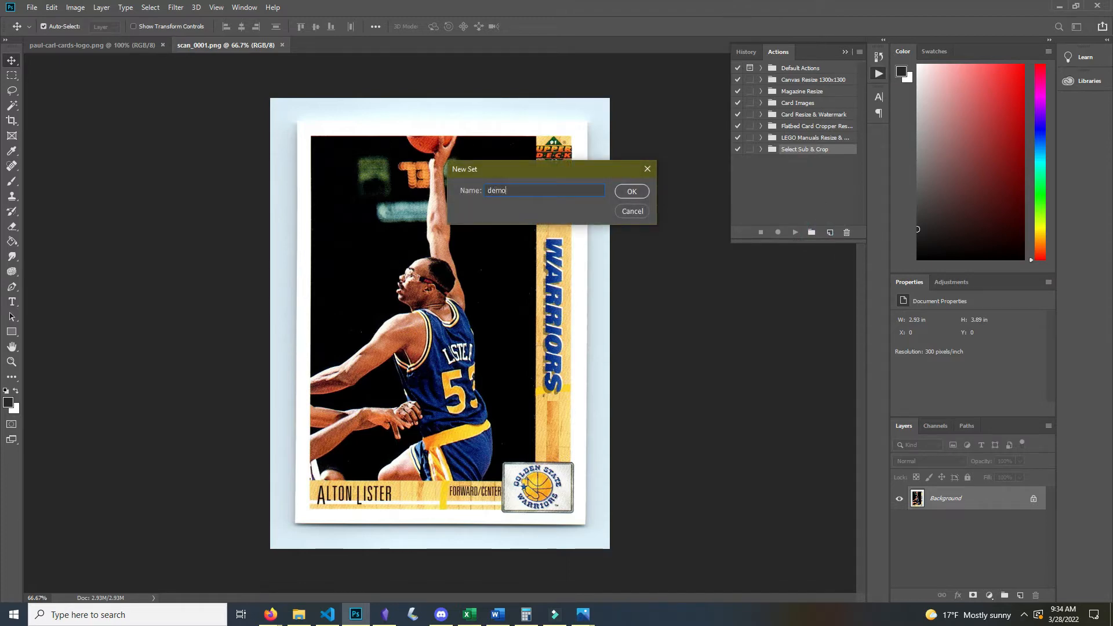
{"action": "left_click", "coordinate": [630, 191]}
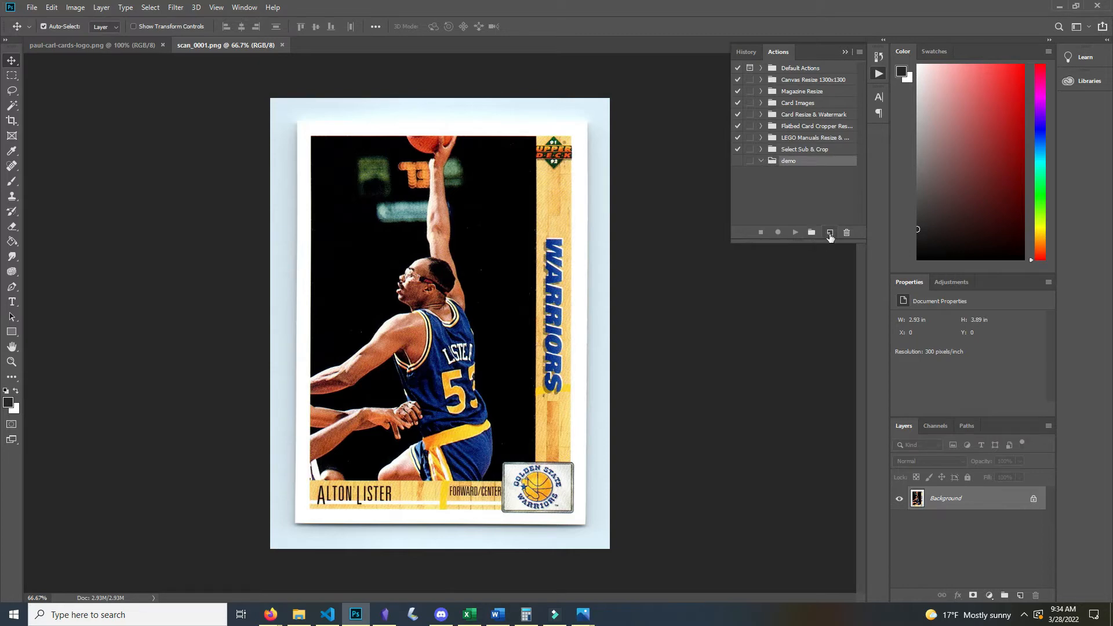
{"action": "left_click", "coordinate": [829, 232]}
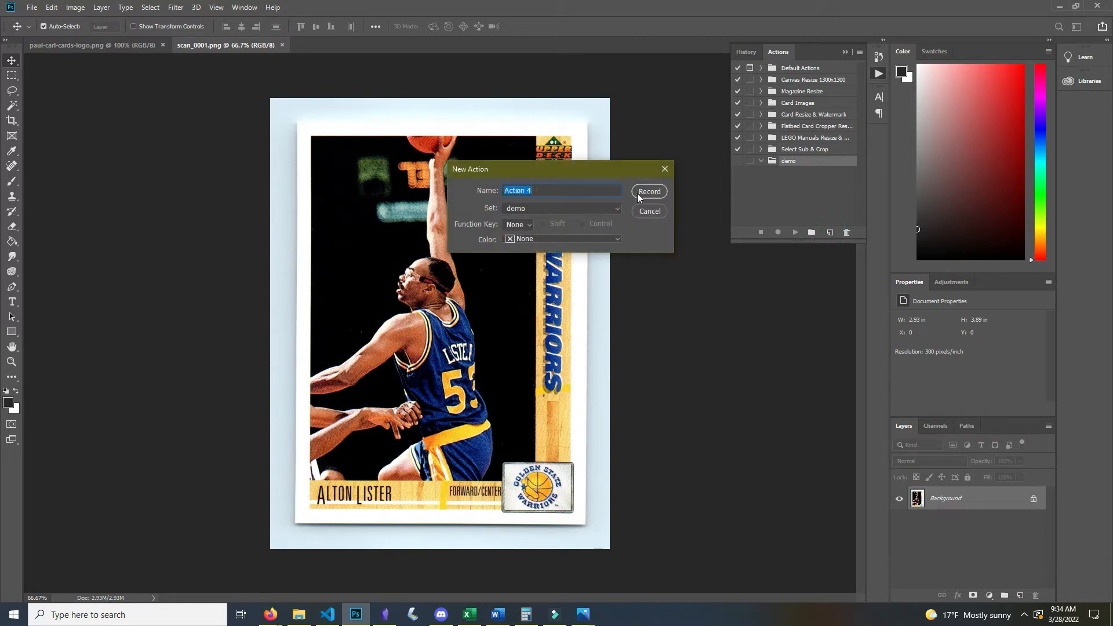
{"action": "left_click", "coordinate": [647, 191]}
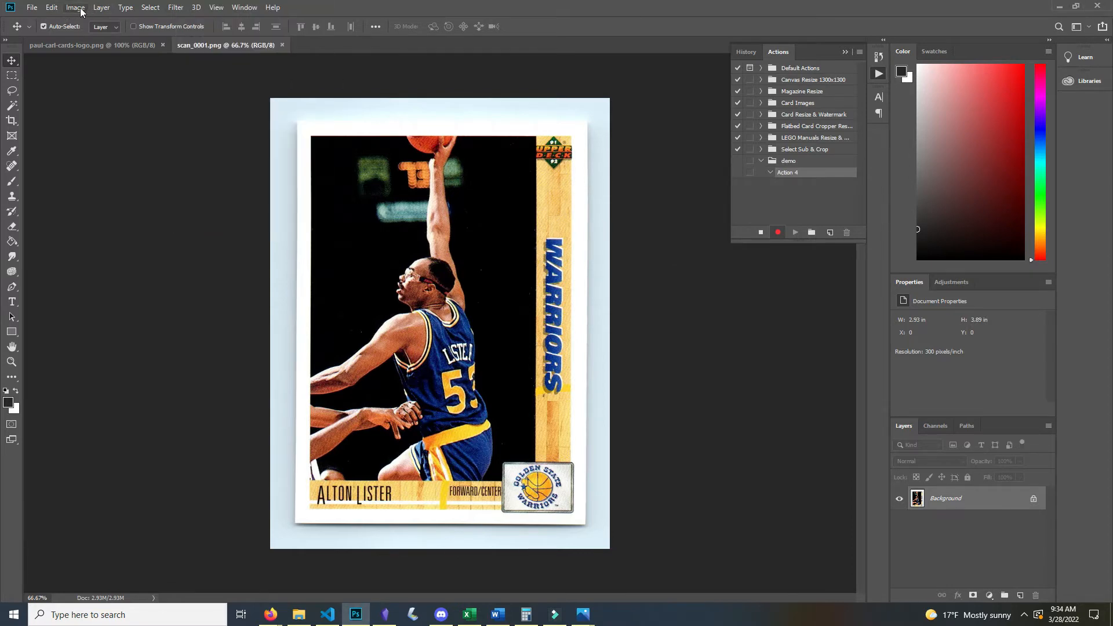
Record an Image Size step resizing the card to 2.51 × 3.33 inches
{"action": "left_click", "coordinate": [75, 7]}
{"action": "type", "text": "10"}
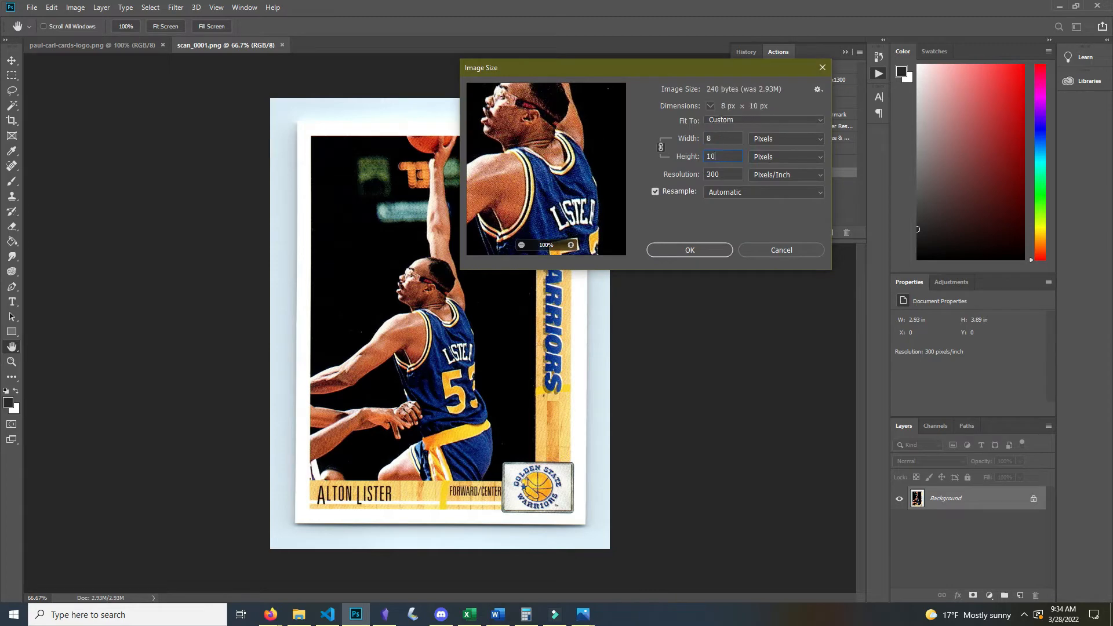
{"action": "left_click", "coordinate": [688, 250]}
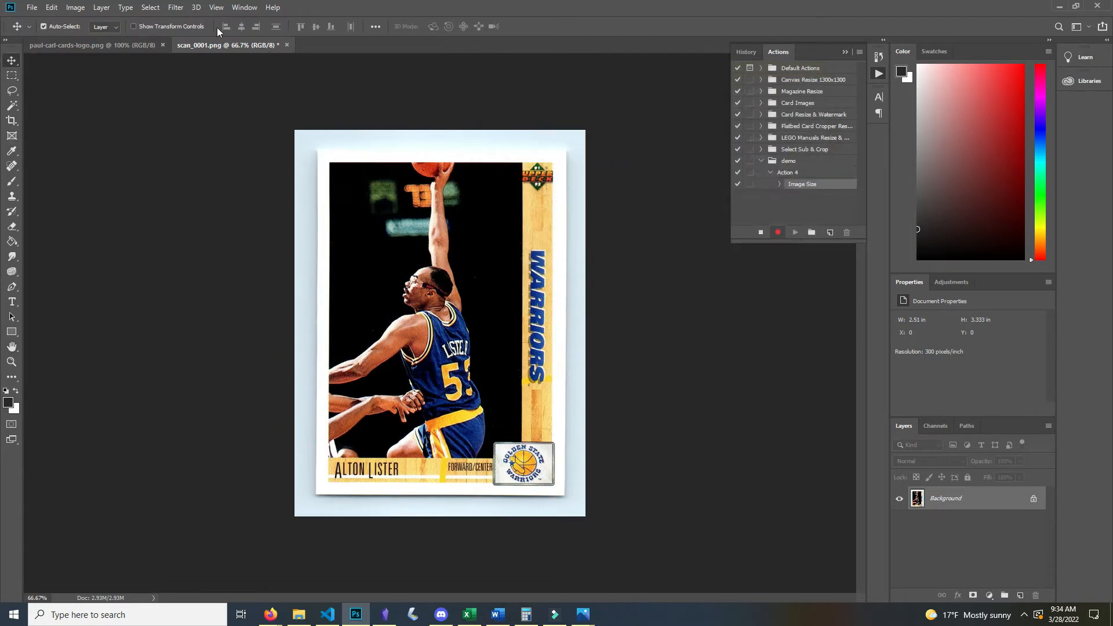
{"action": "left_click", "coordinate": [74, 7]}
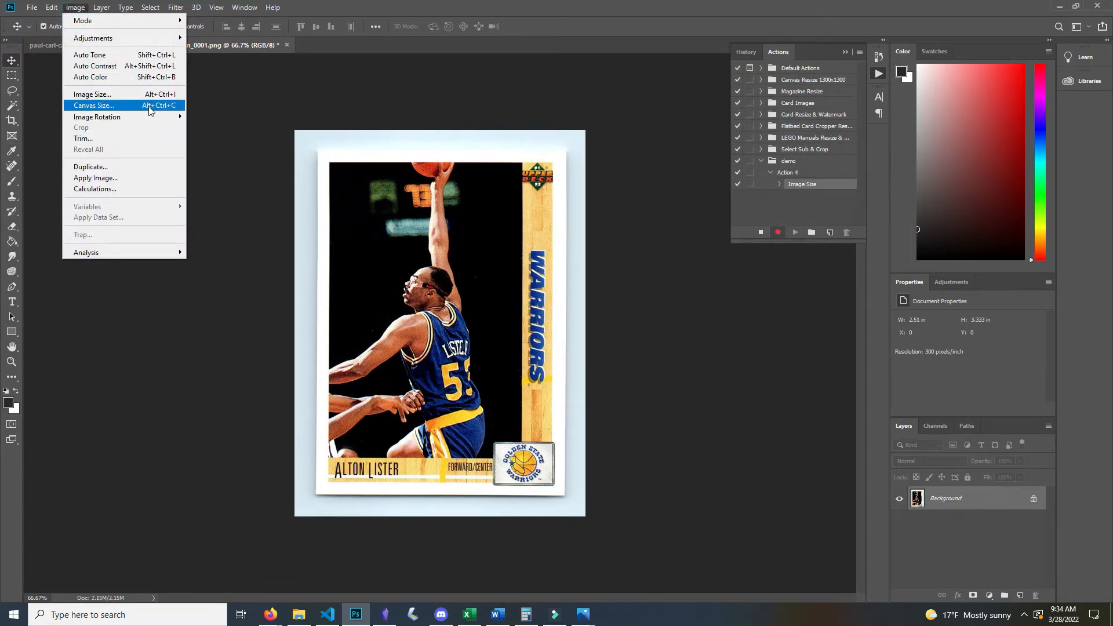
Enlarge the canvas to a 1300 × 1300 pixel white square while recording
{"action": "left_click", "coordinate": [92, 106]}
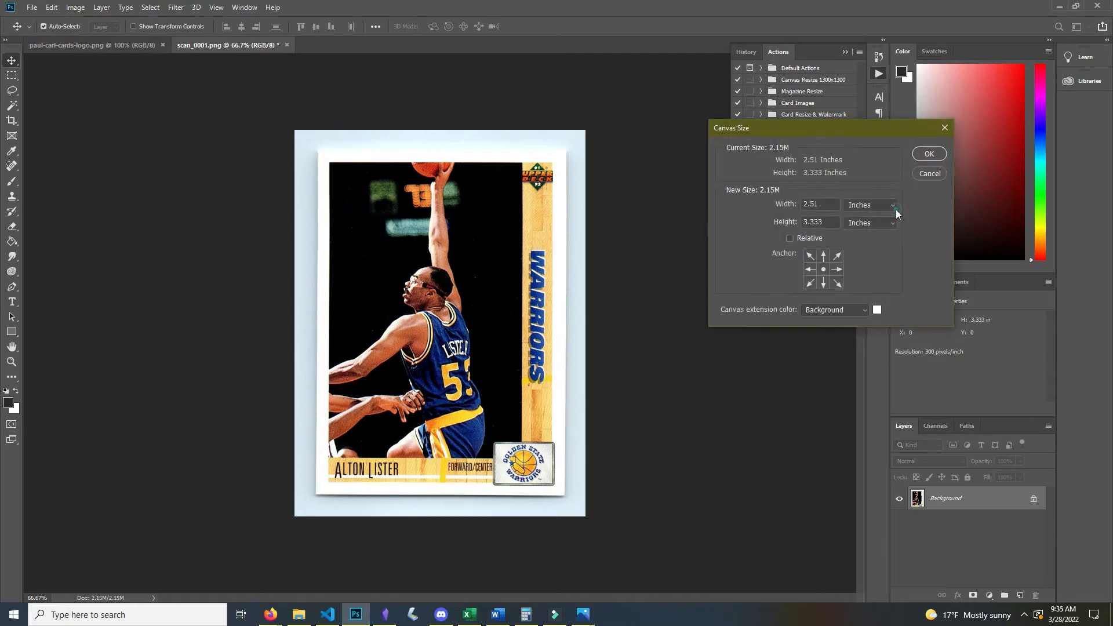
{"action": "left_click", "coordinate": [893, 204]}
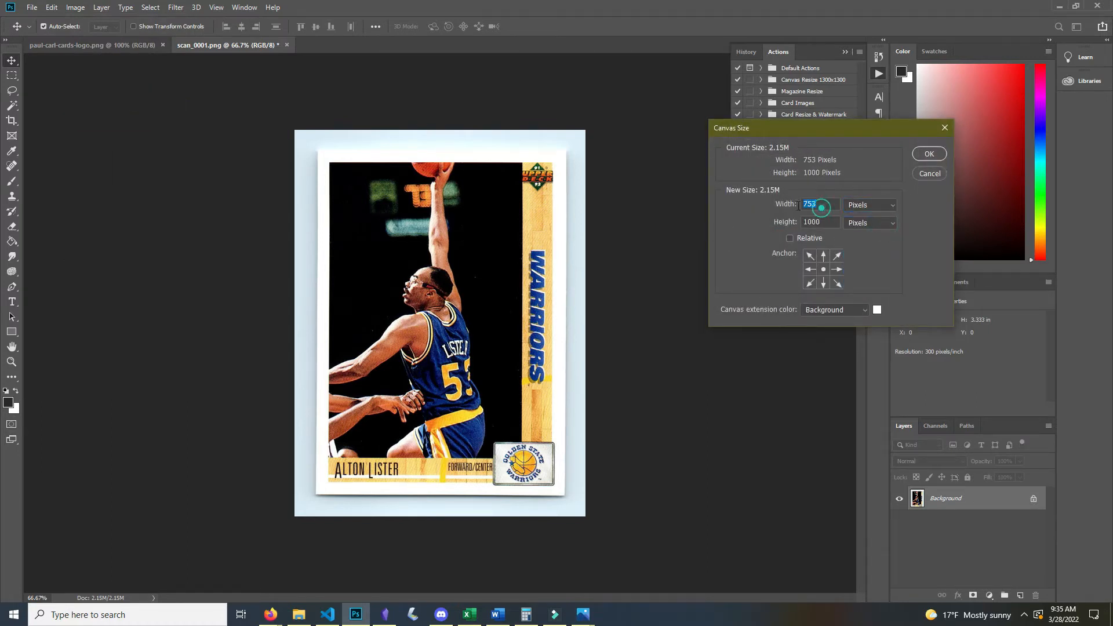
{"action": "type", "text": "133"}
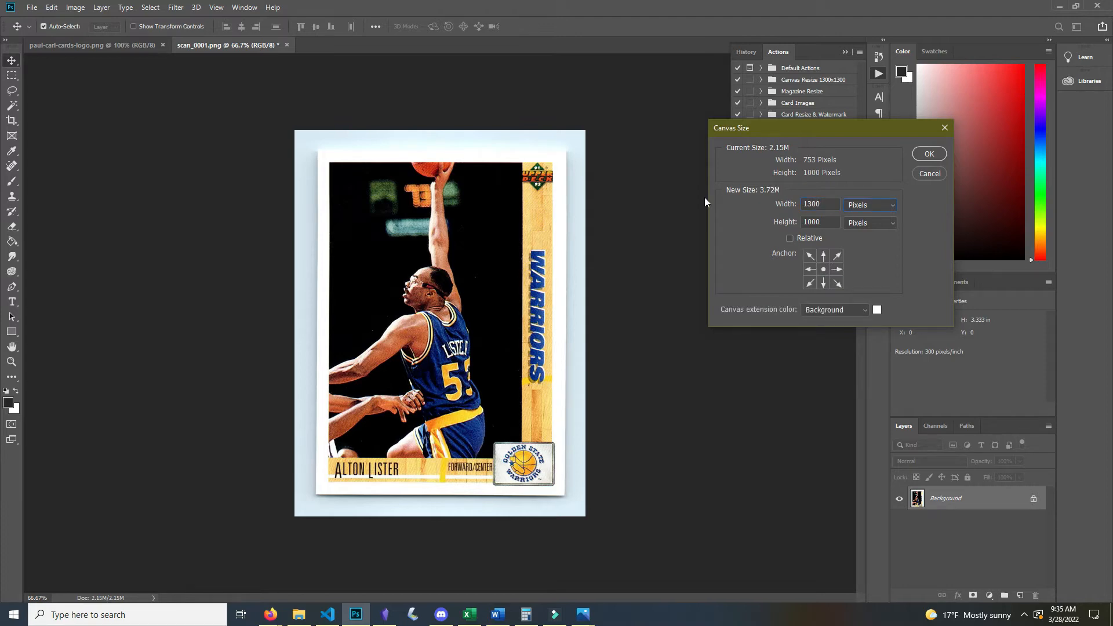
{"action": "type", "text": "1300"}
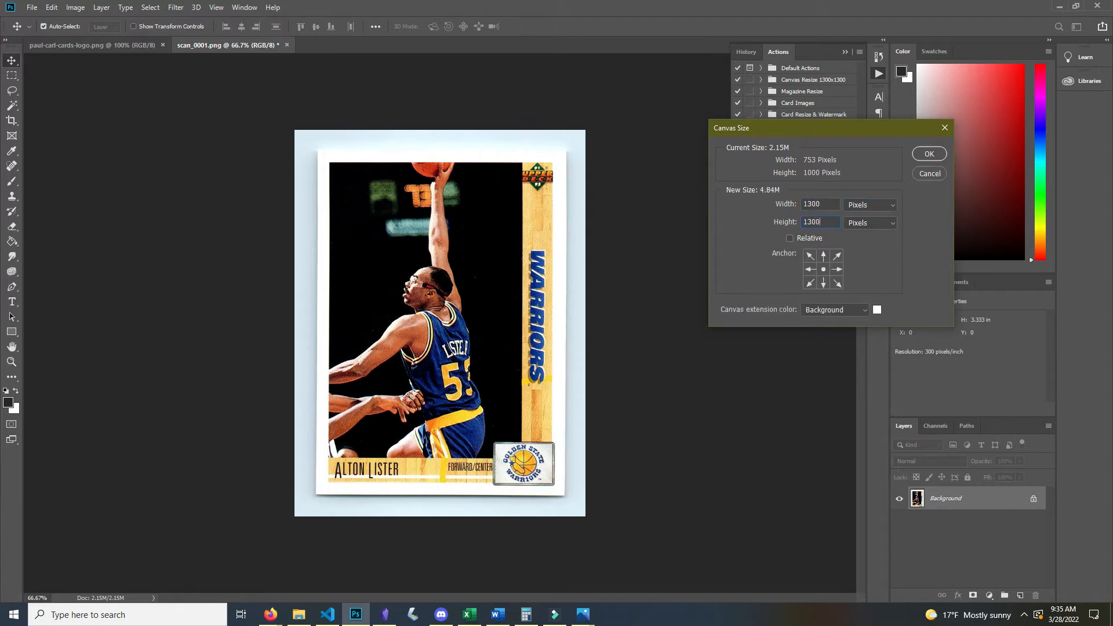
{"action": "left_click", "coordinate": [929, 155]}
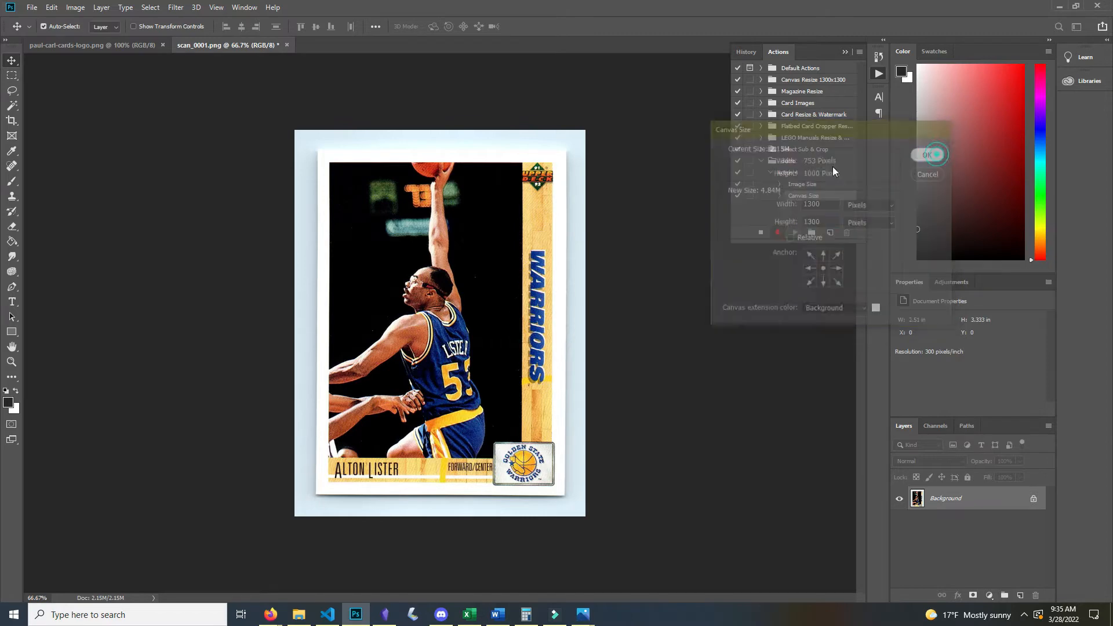
{"action": "left_click", "coordinate": [928, 154]}
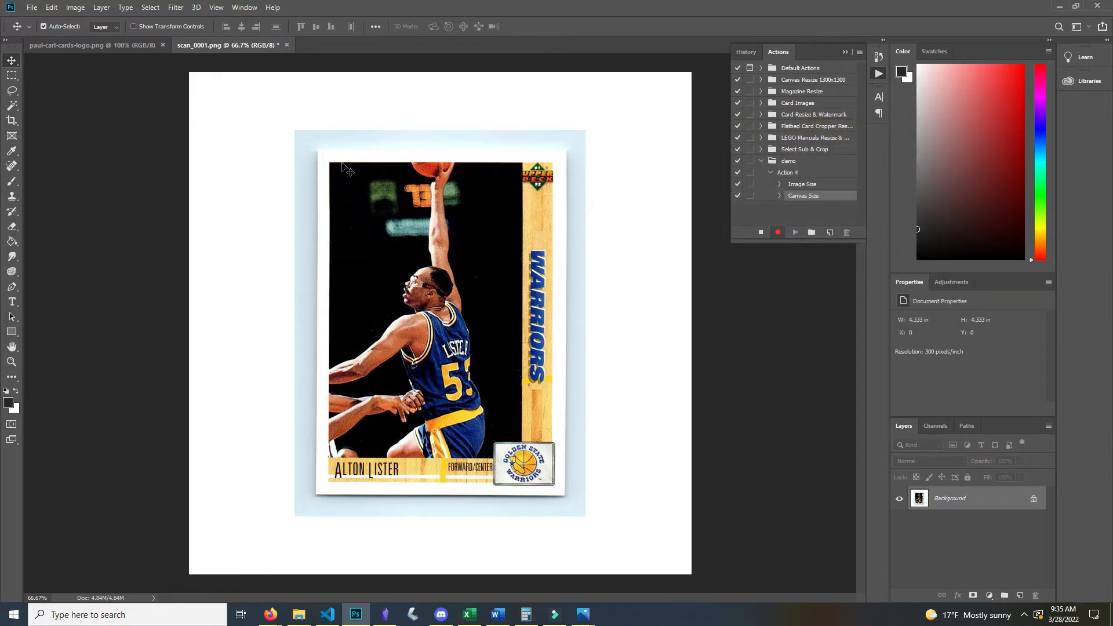
Paste the paulcarl cards logo into the scan and move it to the square's lower-left corner
{"action": "left_click", "coordinate": [67, 45]}
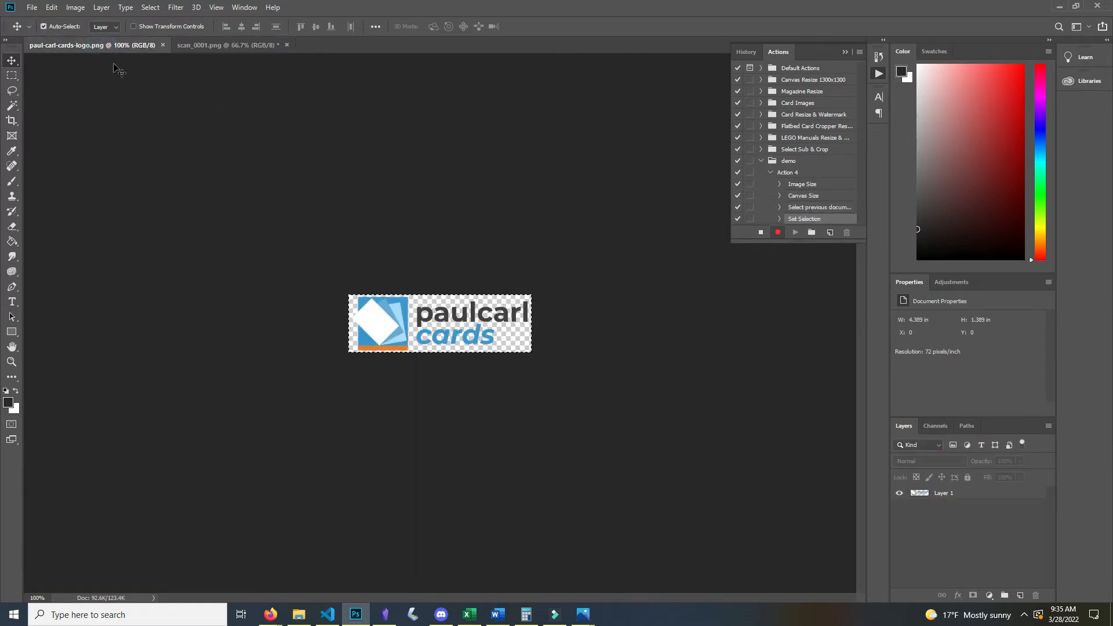
{"action": "left_click", "coordinate": [226, 45]}
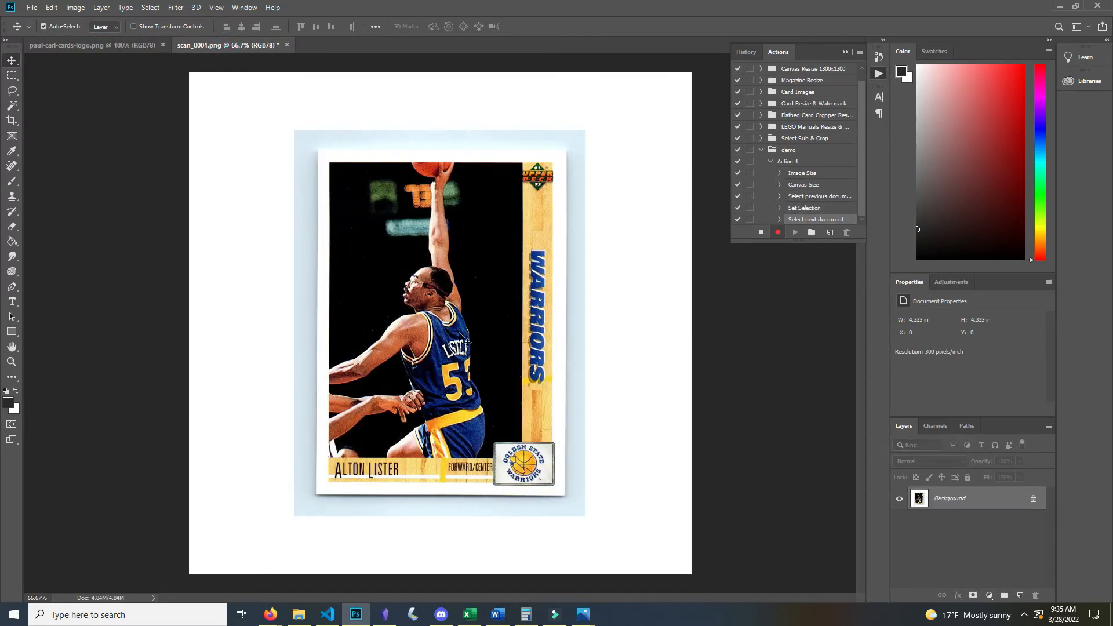
{"action": "key", "text": "ctrl+v"}
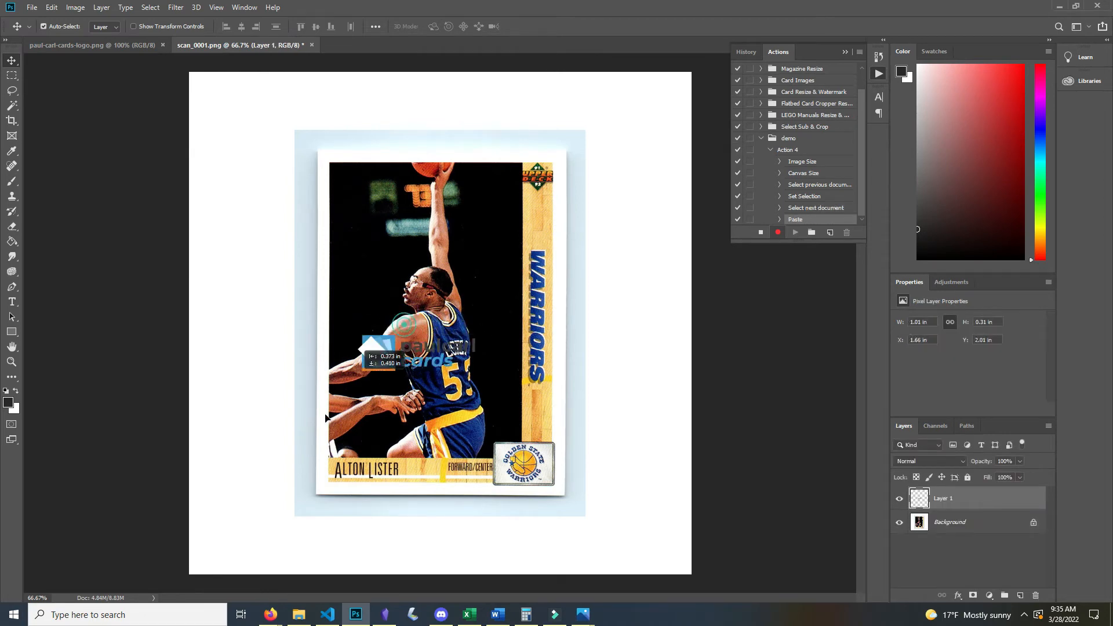
{"action": "left_click_drag", "start_coordinate": [418, 354], "coordinate": [220, 550]}
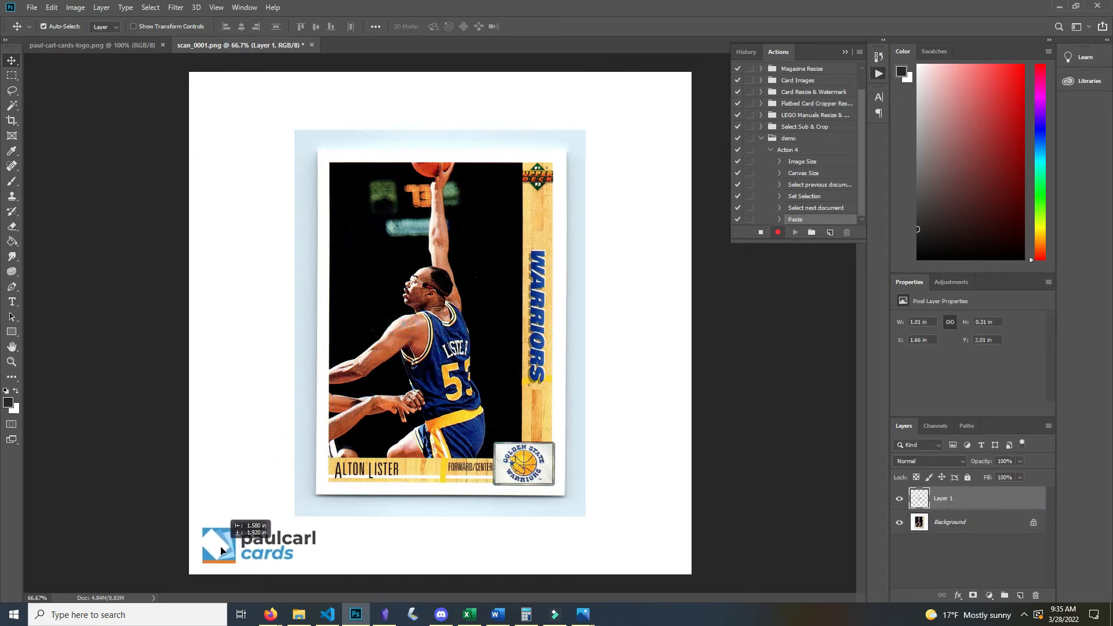
Lower the watermark layer's opacity to 30% via its Blending Options
{"action": "right_click", "coordinate": [942, 498]}
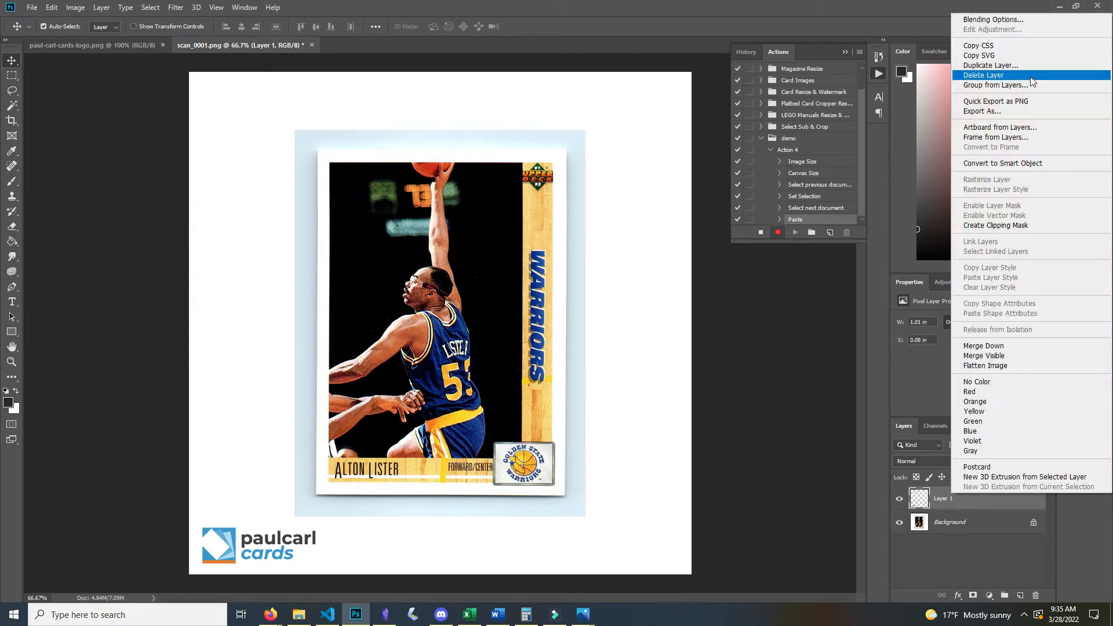
{"action": "left_click", "coordinate": [993, 19]}
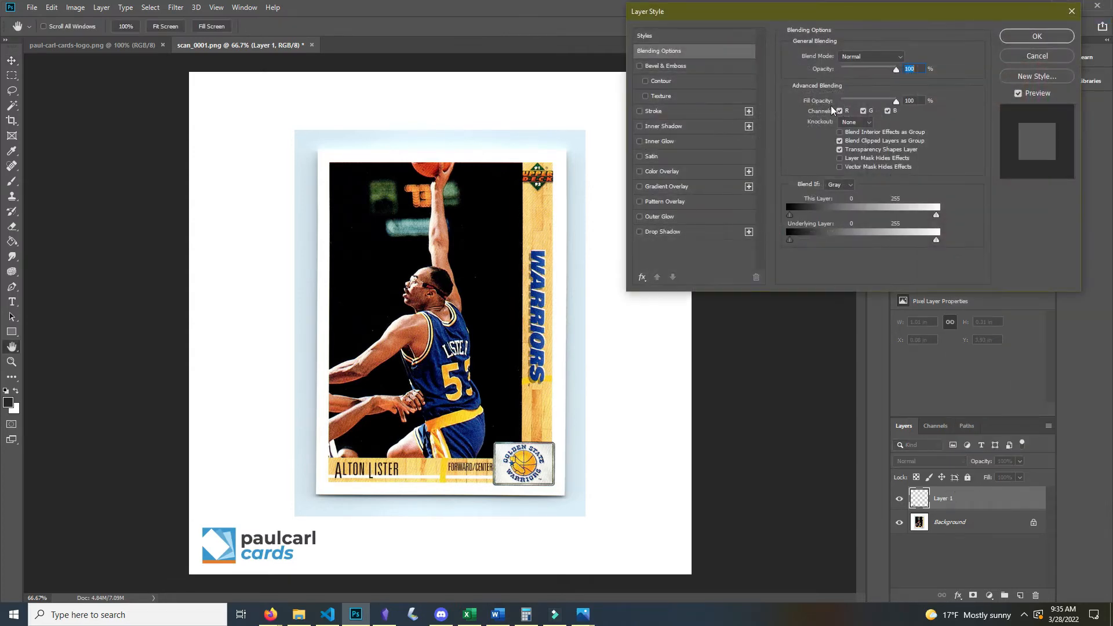
{"action": "left_click_drag", "start_coordinate": [896, 68], "coordinate": [856, 69]}
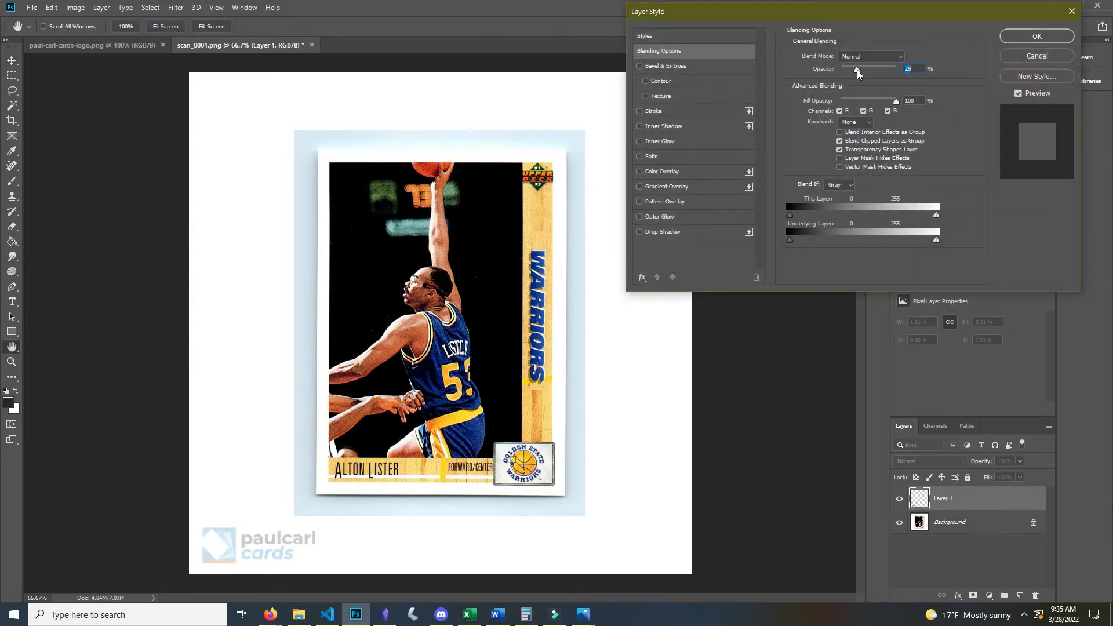
{"action": "left_click_drag", "start_coordinate": [856, 68], "coordinate": [857, 68]}
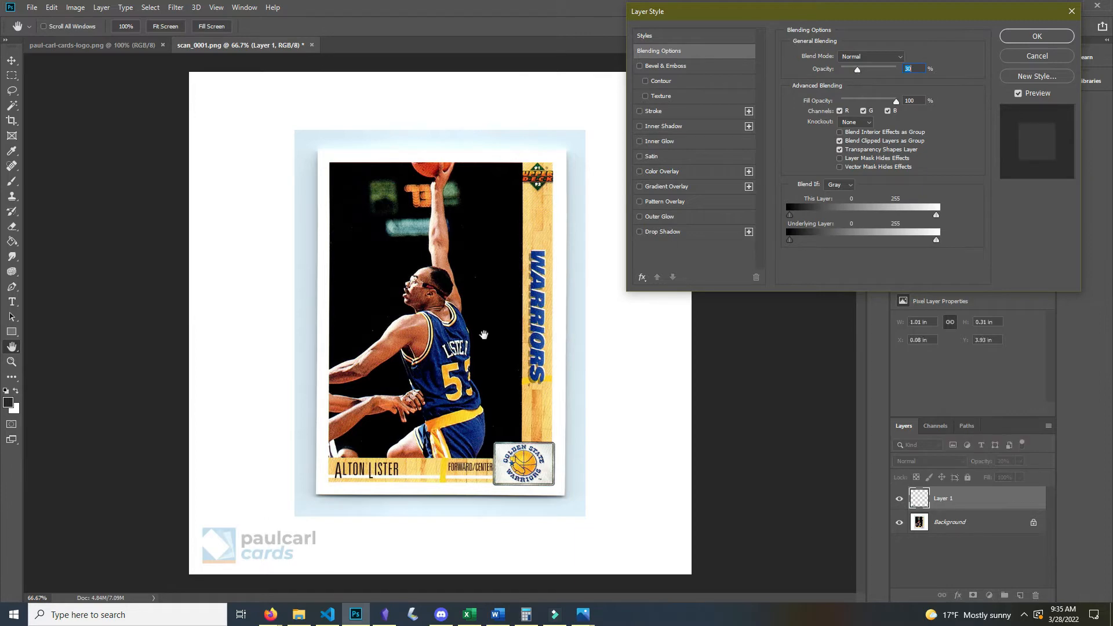
{"action": "mouse_move", "coordinate": [244, 562]}
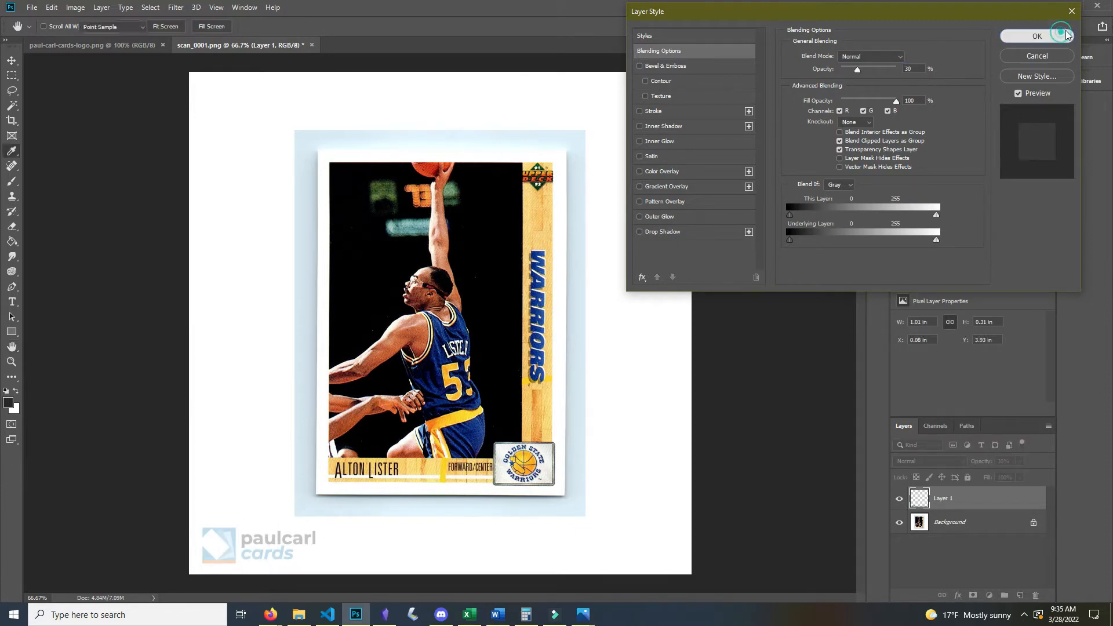
{"action": "left_click", "coordinate": [1037, 36]}
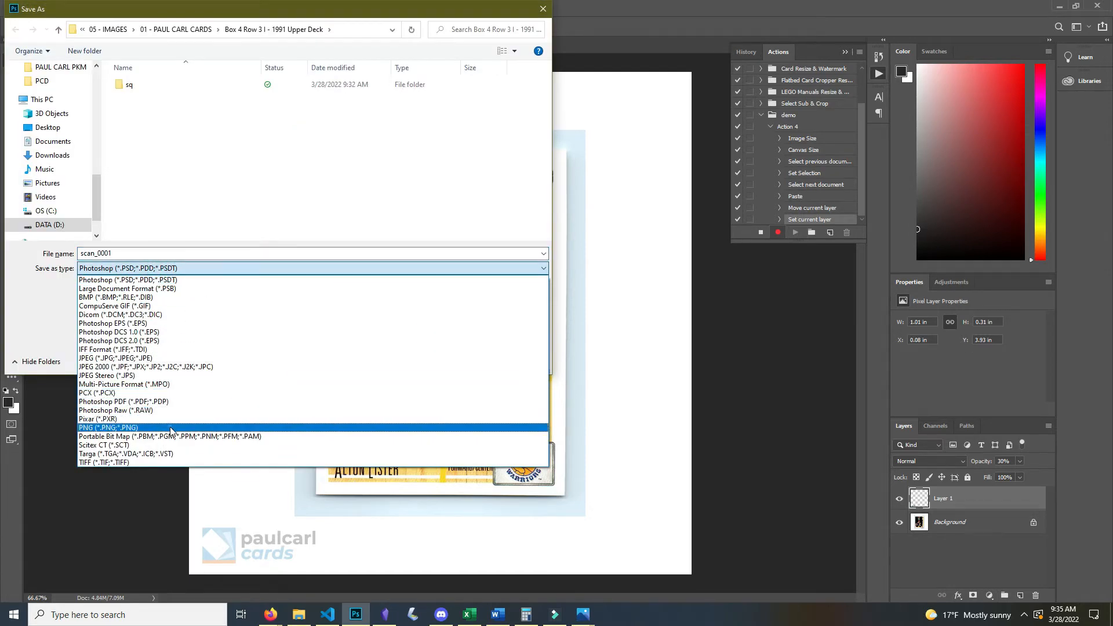
Save the watermarked card as a medium-size PNG into the sq subfolder
{"action": "left_click", "coordinate": [97, 427]}
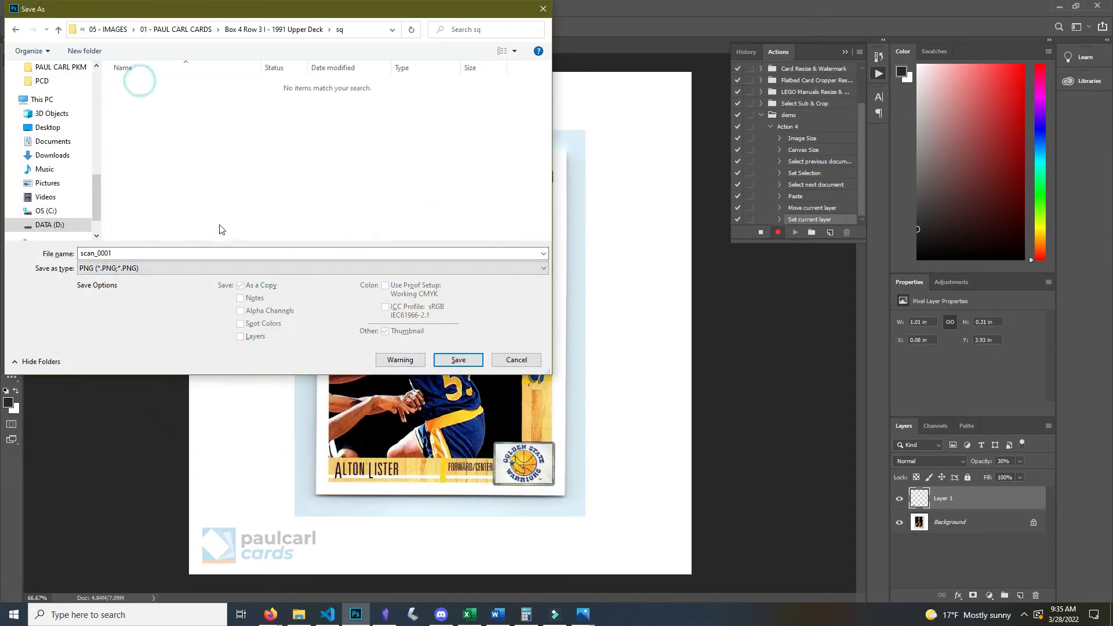
{"action": "type", "text": "676345345"}
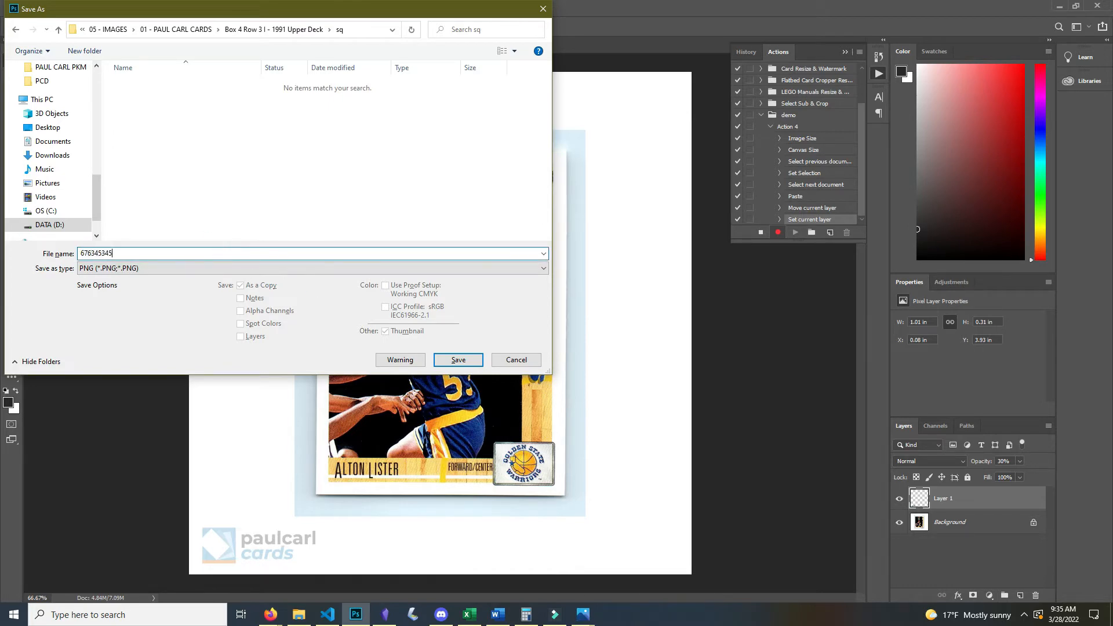
{"action": "left_click", "coordinate": [457, 359]}
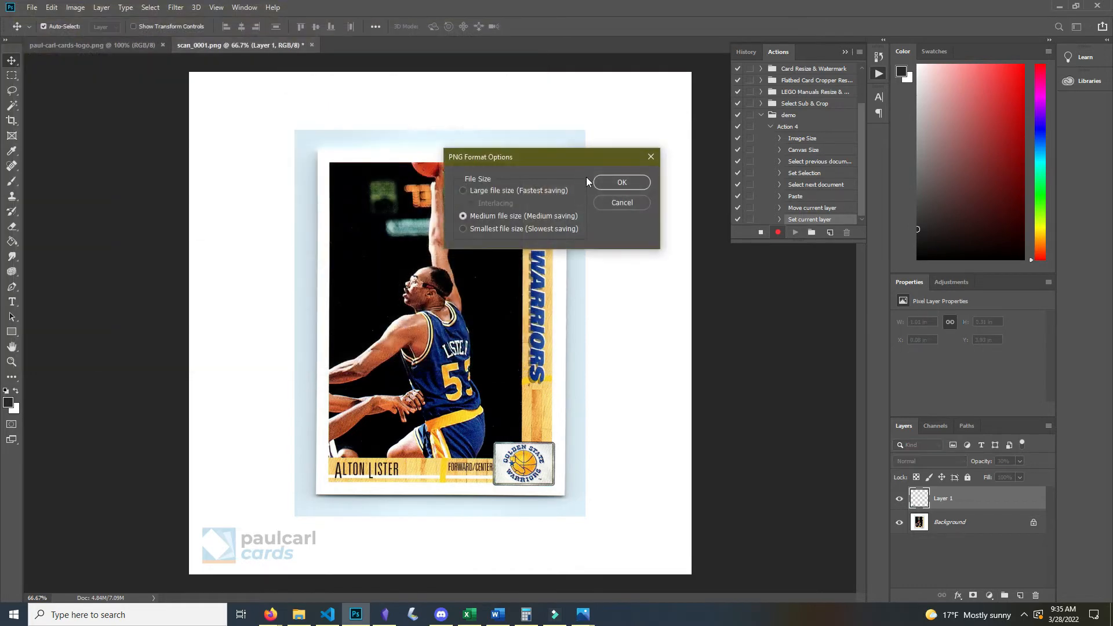
{"action": "left_click", "coordinate": [621, 182]}
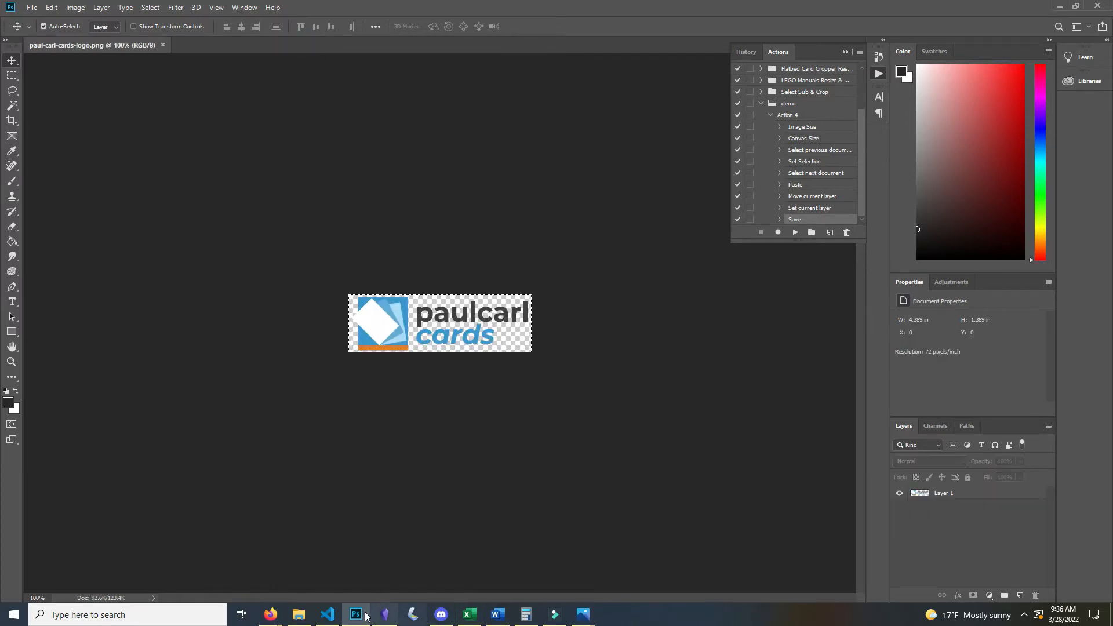
Close the scan document, leaving only the logo open with the action ending at Save
{"action": "left_click", "coordinate": [299, 614]}
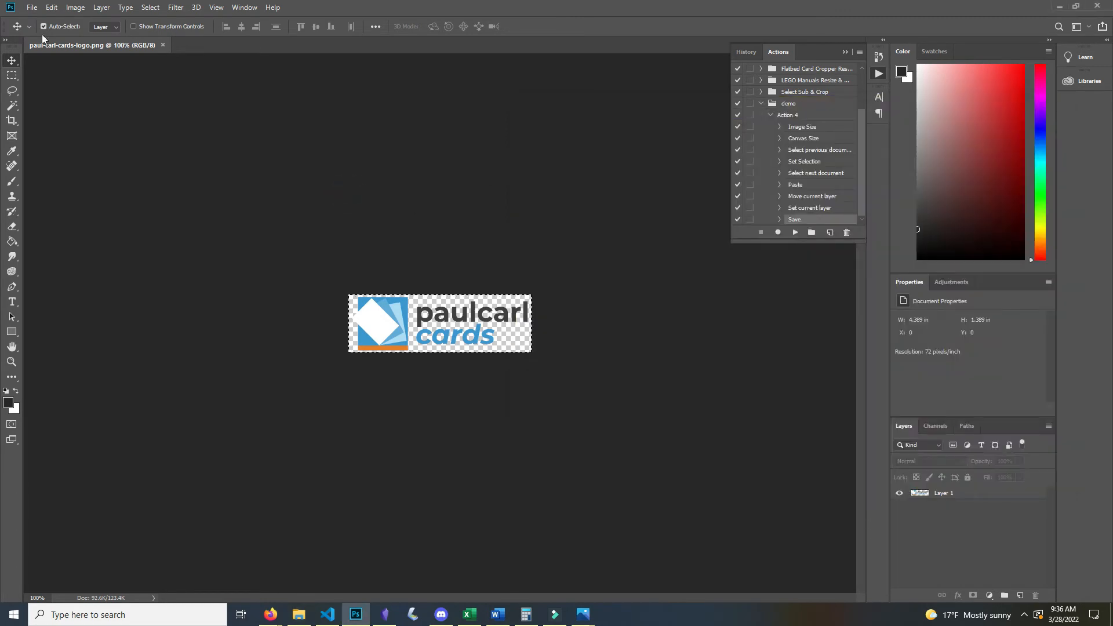
Start a Batch run of demo's Action 4 from the scans folder into sq
{"action": "left_click", "coordinate": [31, 7]}
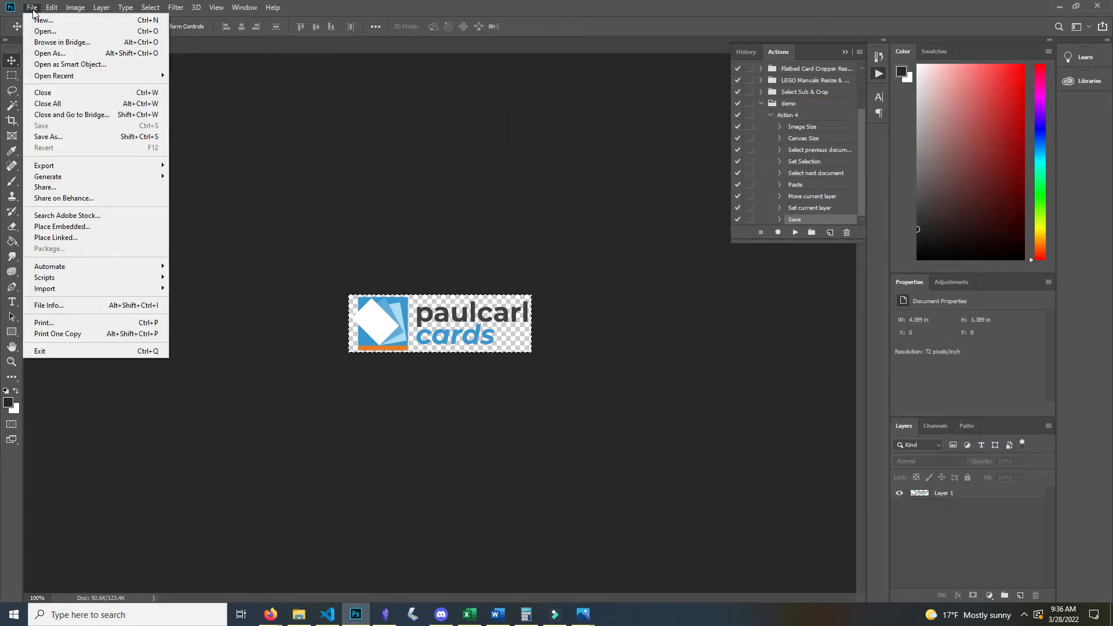
{"action": "mouse_move", "coordinate": [50, 267]}
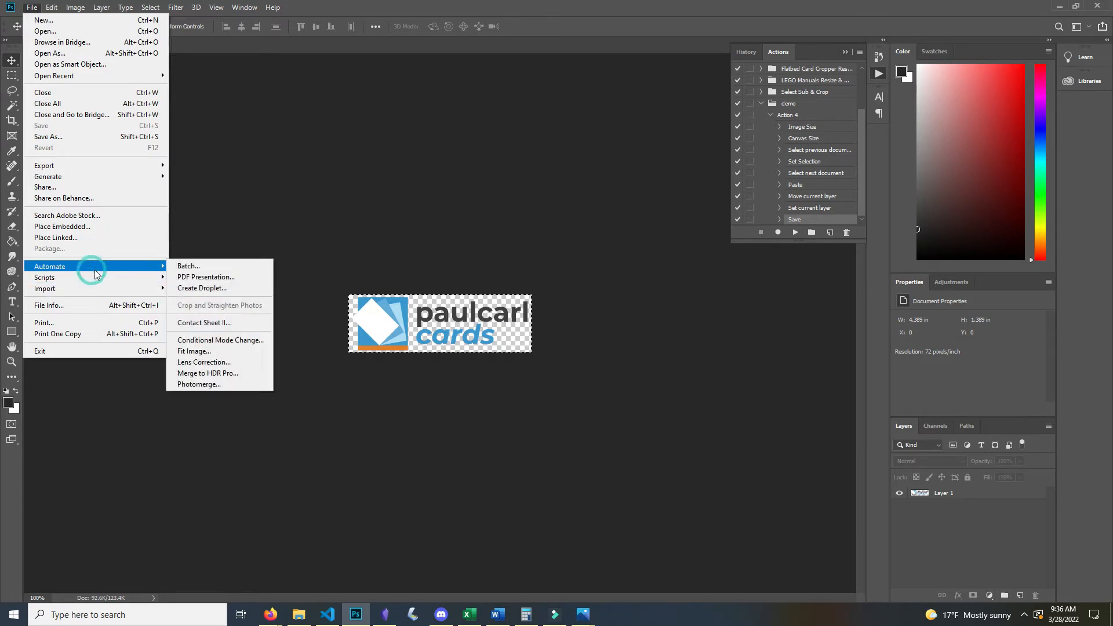
{"action": "left_click", "coordinate": [188, 266]}
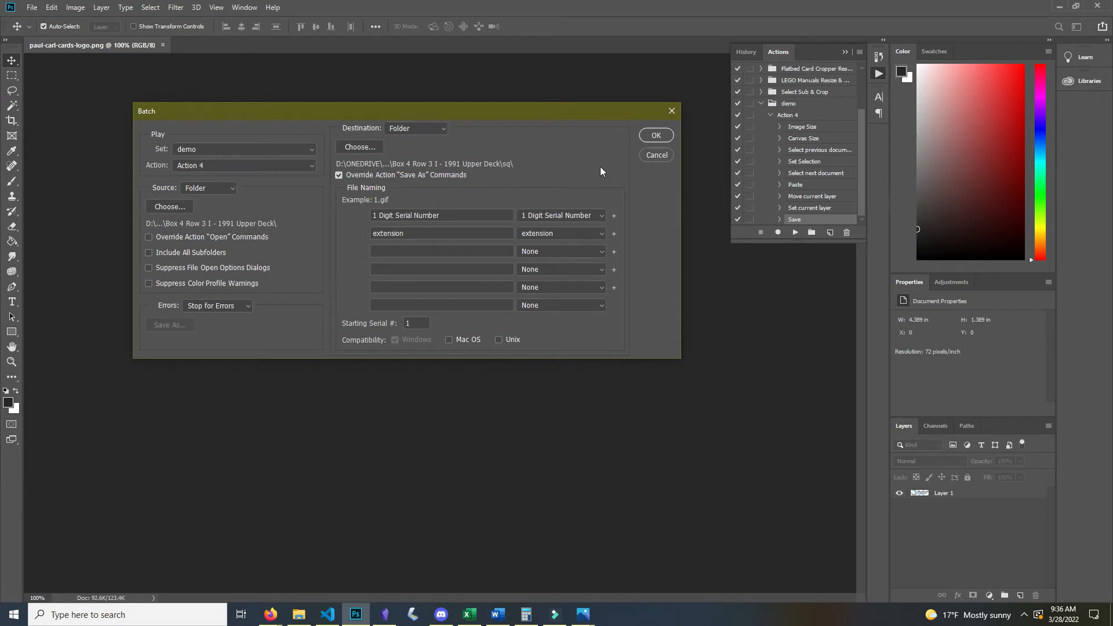
{"action": "mouse_move", "coordinate": [583, 174]}
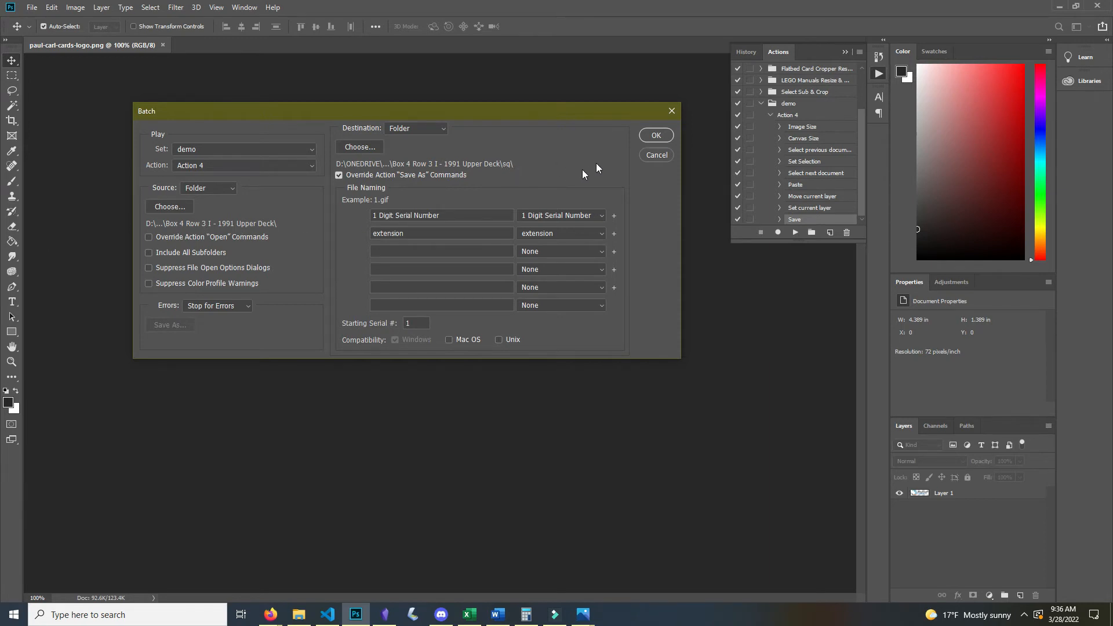
{"action": "mouse_move", "coordinate": [384, 137]}
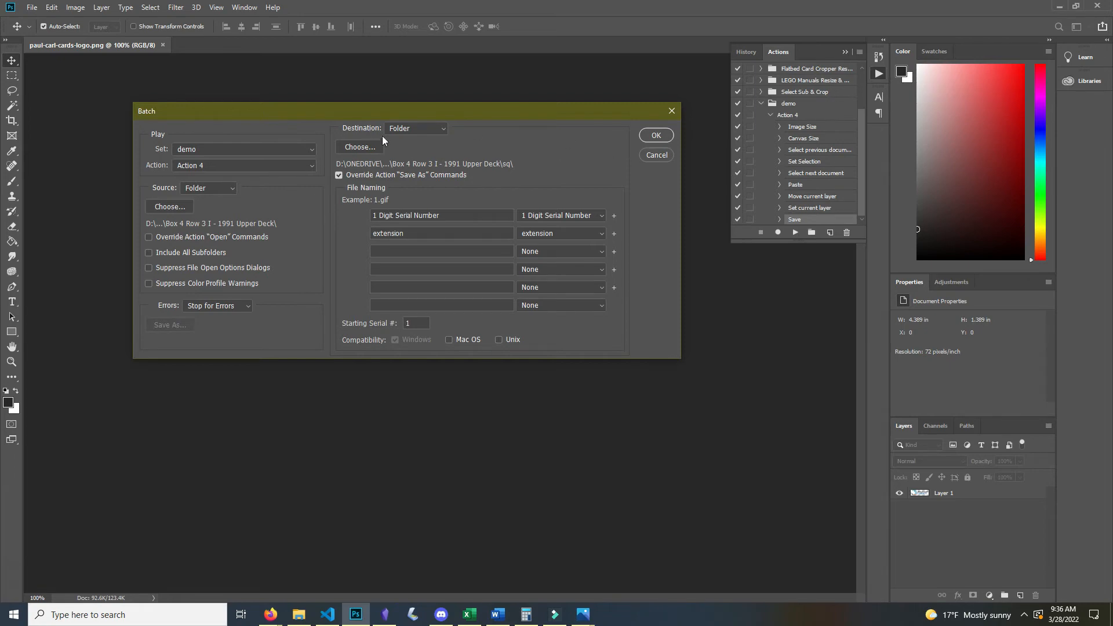
{"action": "left_click", "coordinate": [654, 135]}
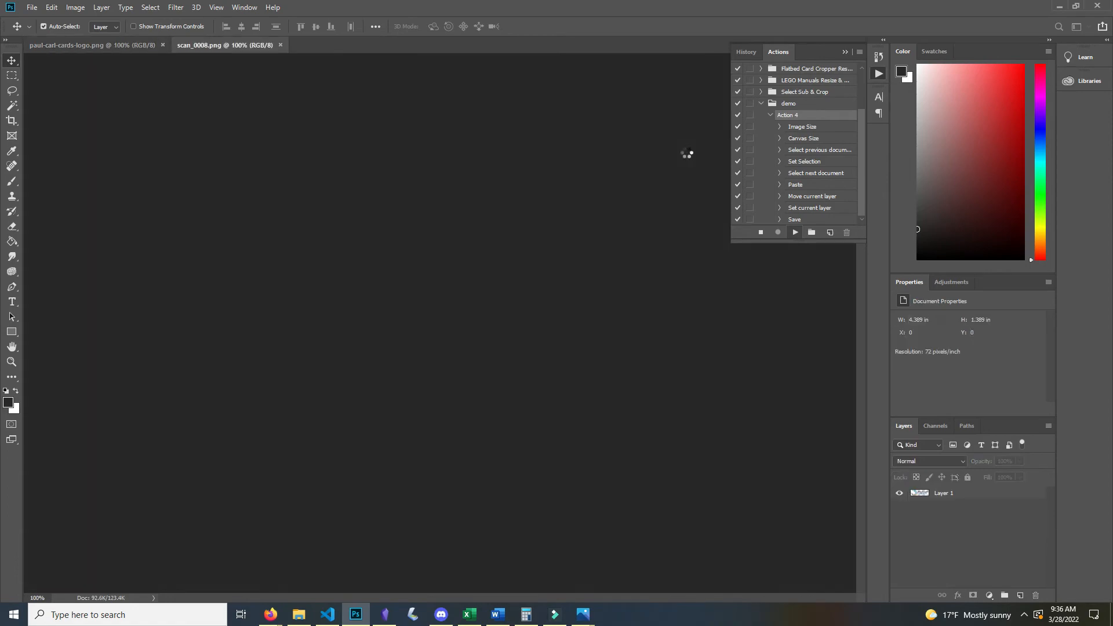
Let the batch process the scans, then bring up the card scans folder in File Explorer
{"action": "left_click", "coordinate": [795, 232]}
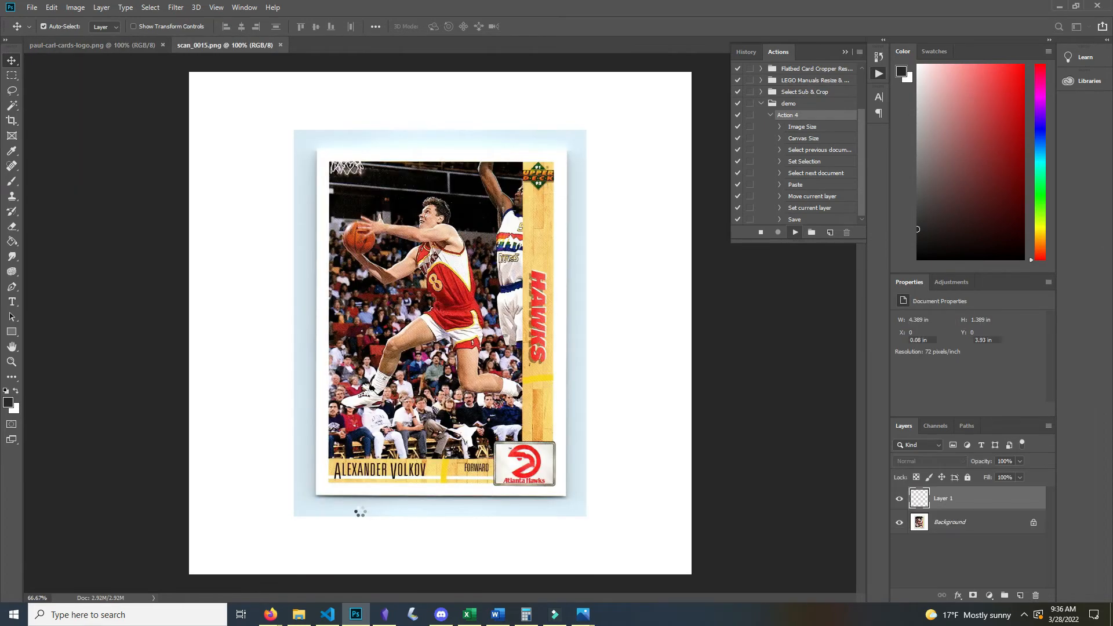
{"action": "left_click", "coordinate": [299, 614]}
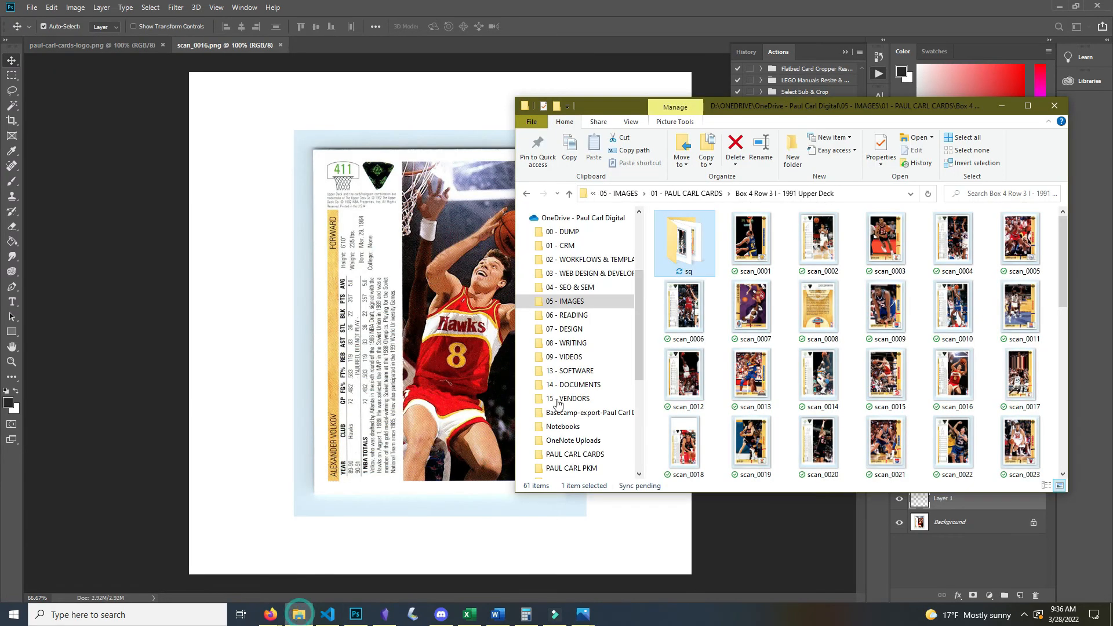
Open the sq folder of 23 numbered outputs and view 1.png in Photos
{"action": "double_click", "coordinate": [685, 241]}
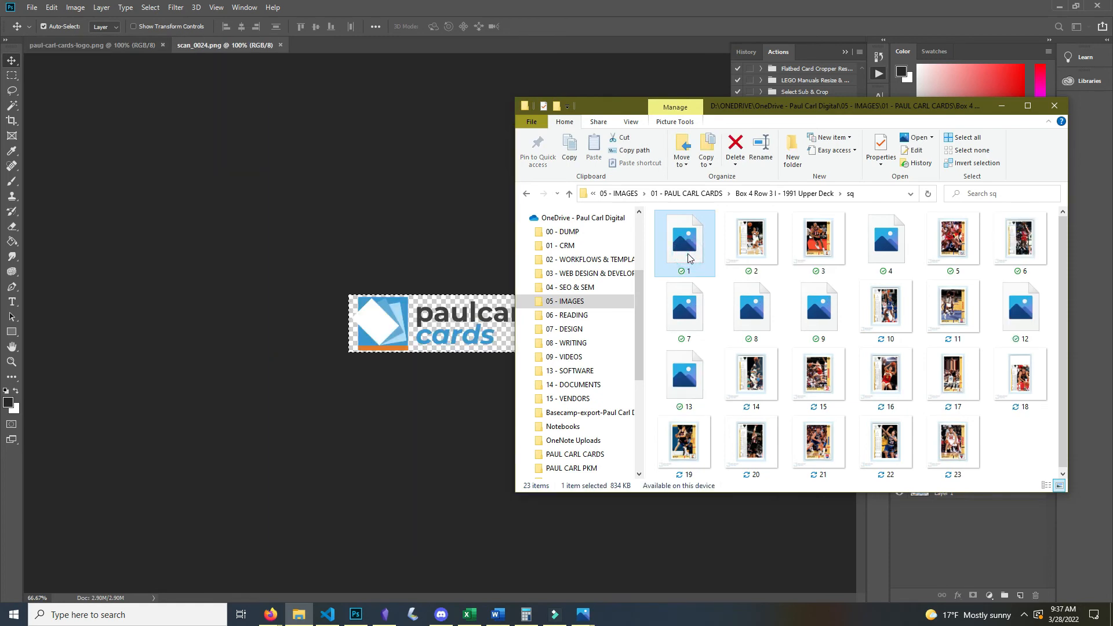
{"action": "double_click", "coordinate": [683, 238]}
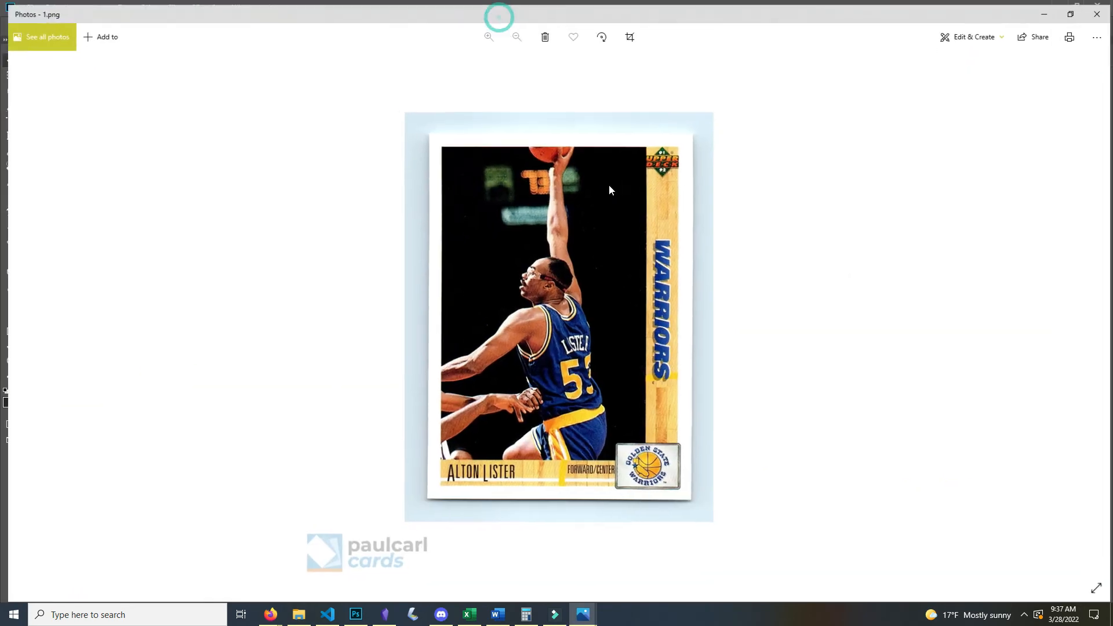
Zoom in on 1.png's faded watermark, zoom out, and return to the scans folder
{"action": "left_click", "coordinate": [488, 32]}
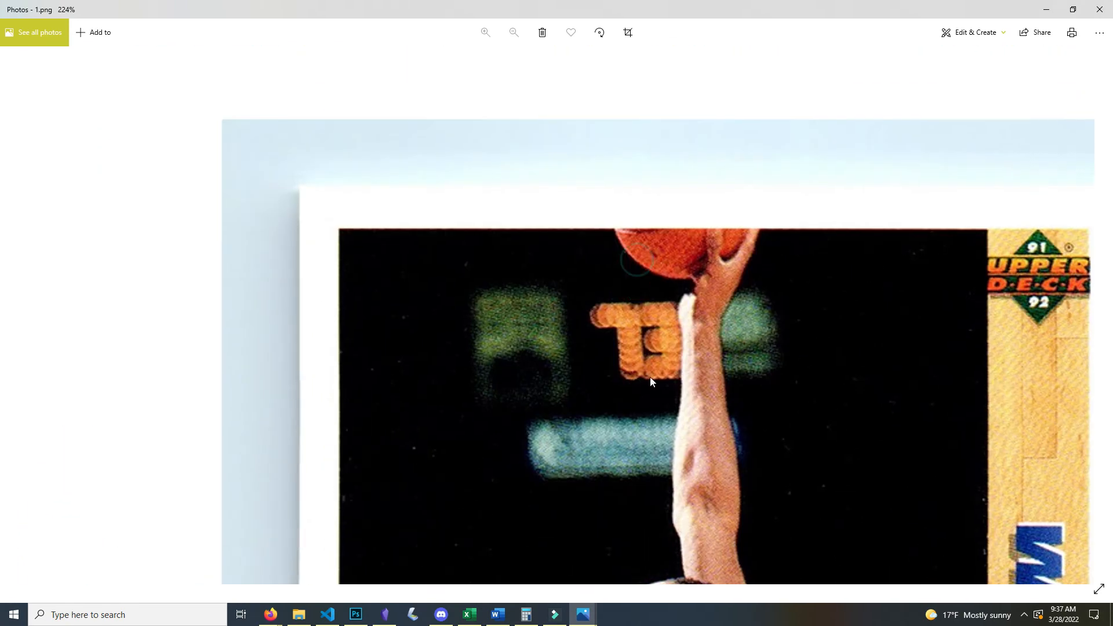
{"action": "left_click", "coordinate": [514, 32]}
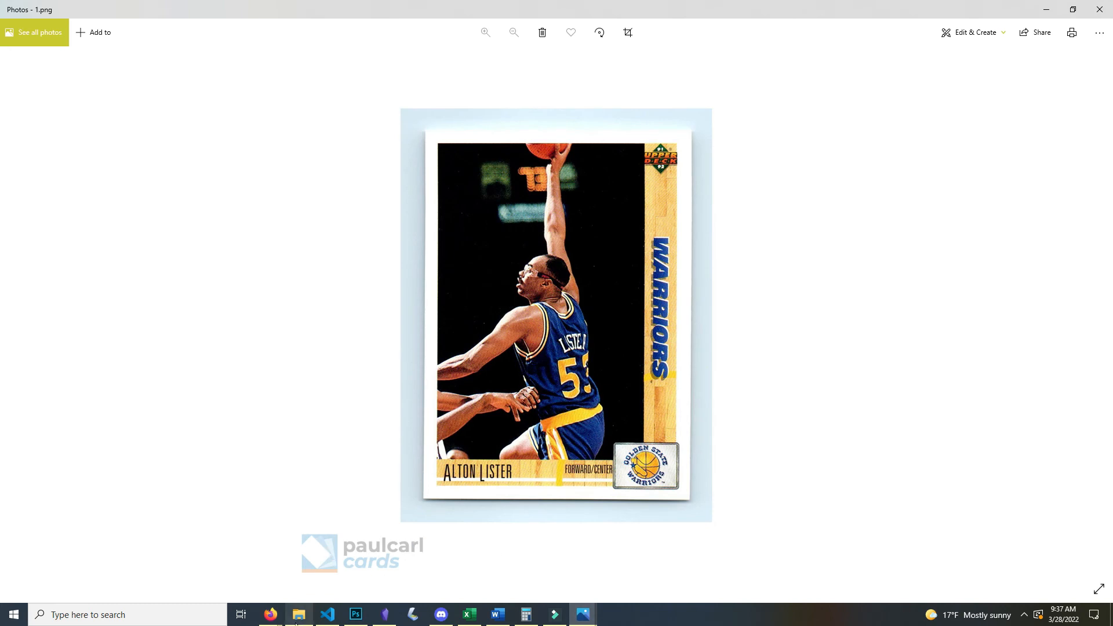
{"action": "left_click", "coordinate": [298, 615]}
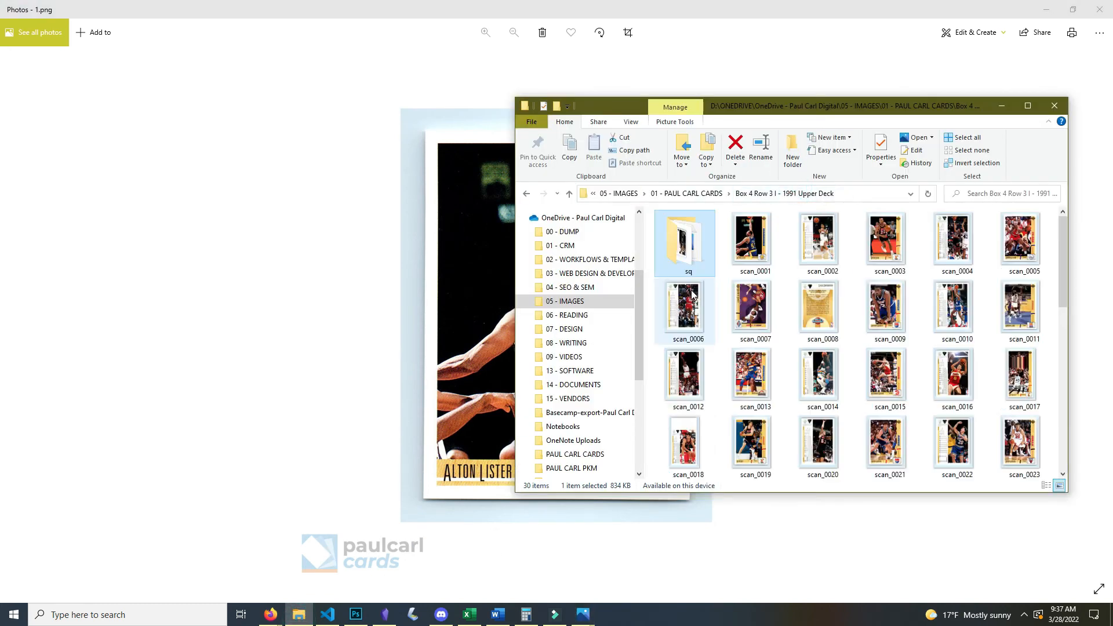
View the original scan_0001.png maximized and zoomed in beside the processed 1.png
{"action": "double_click", "coordinate": [751, 241]}
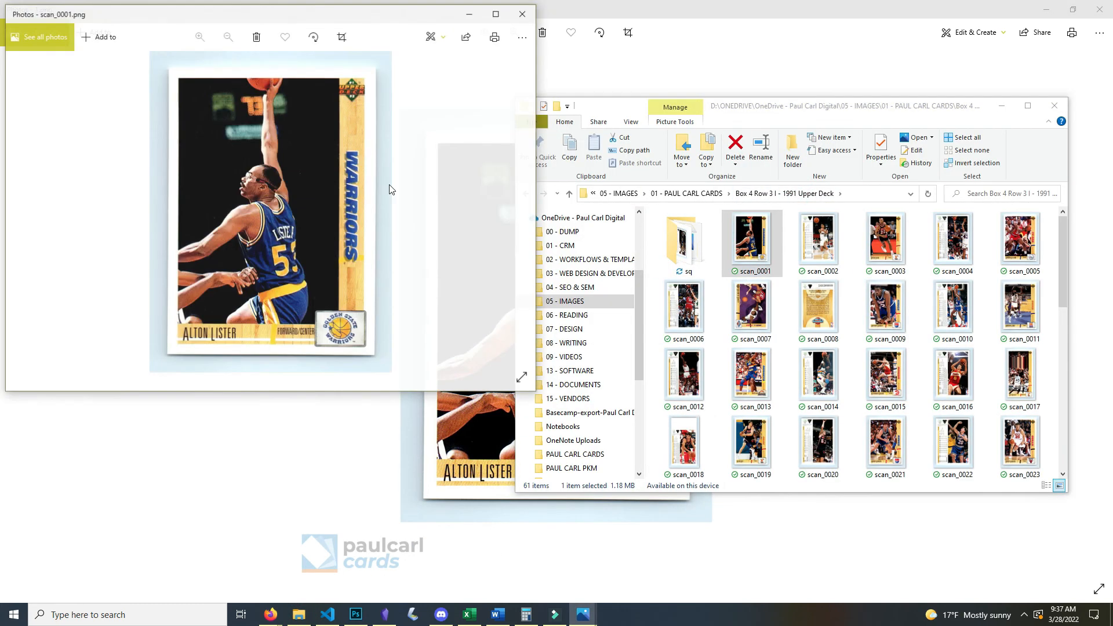
{"action": "left_click", "coordinate": [495, 14]}
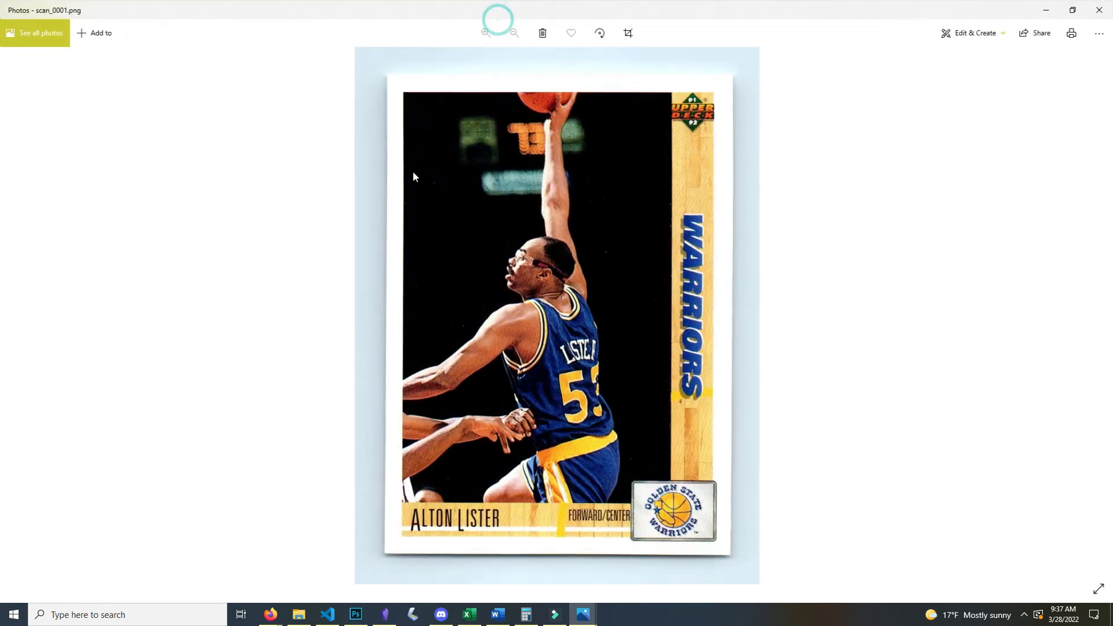
{"action": "left_click", "coordinate": [485, 32]}
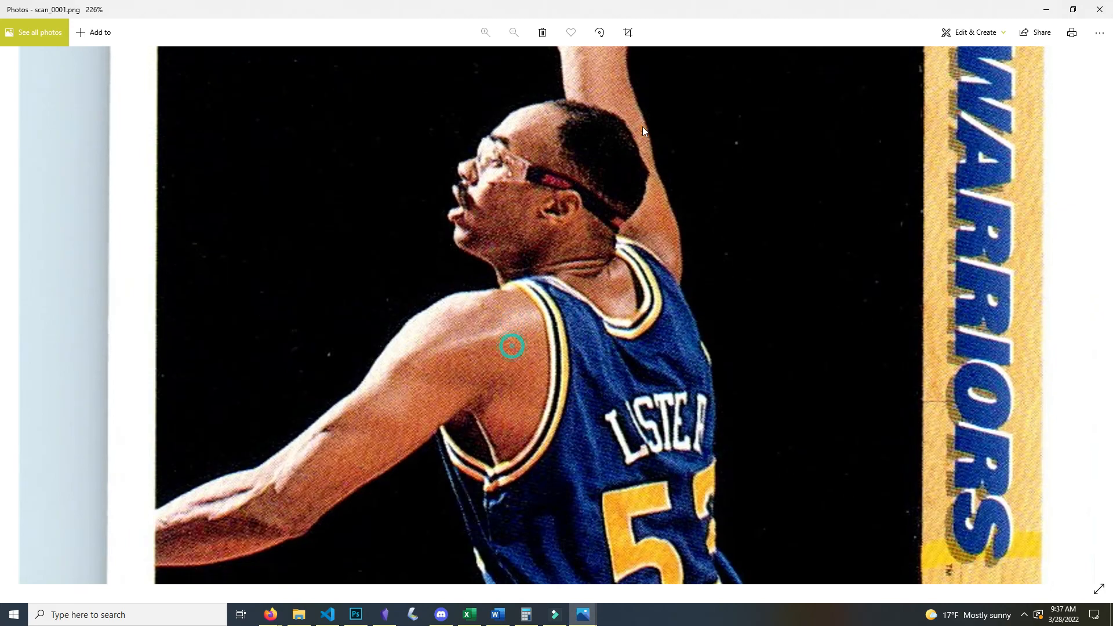